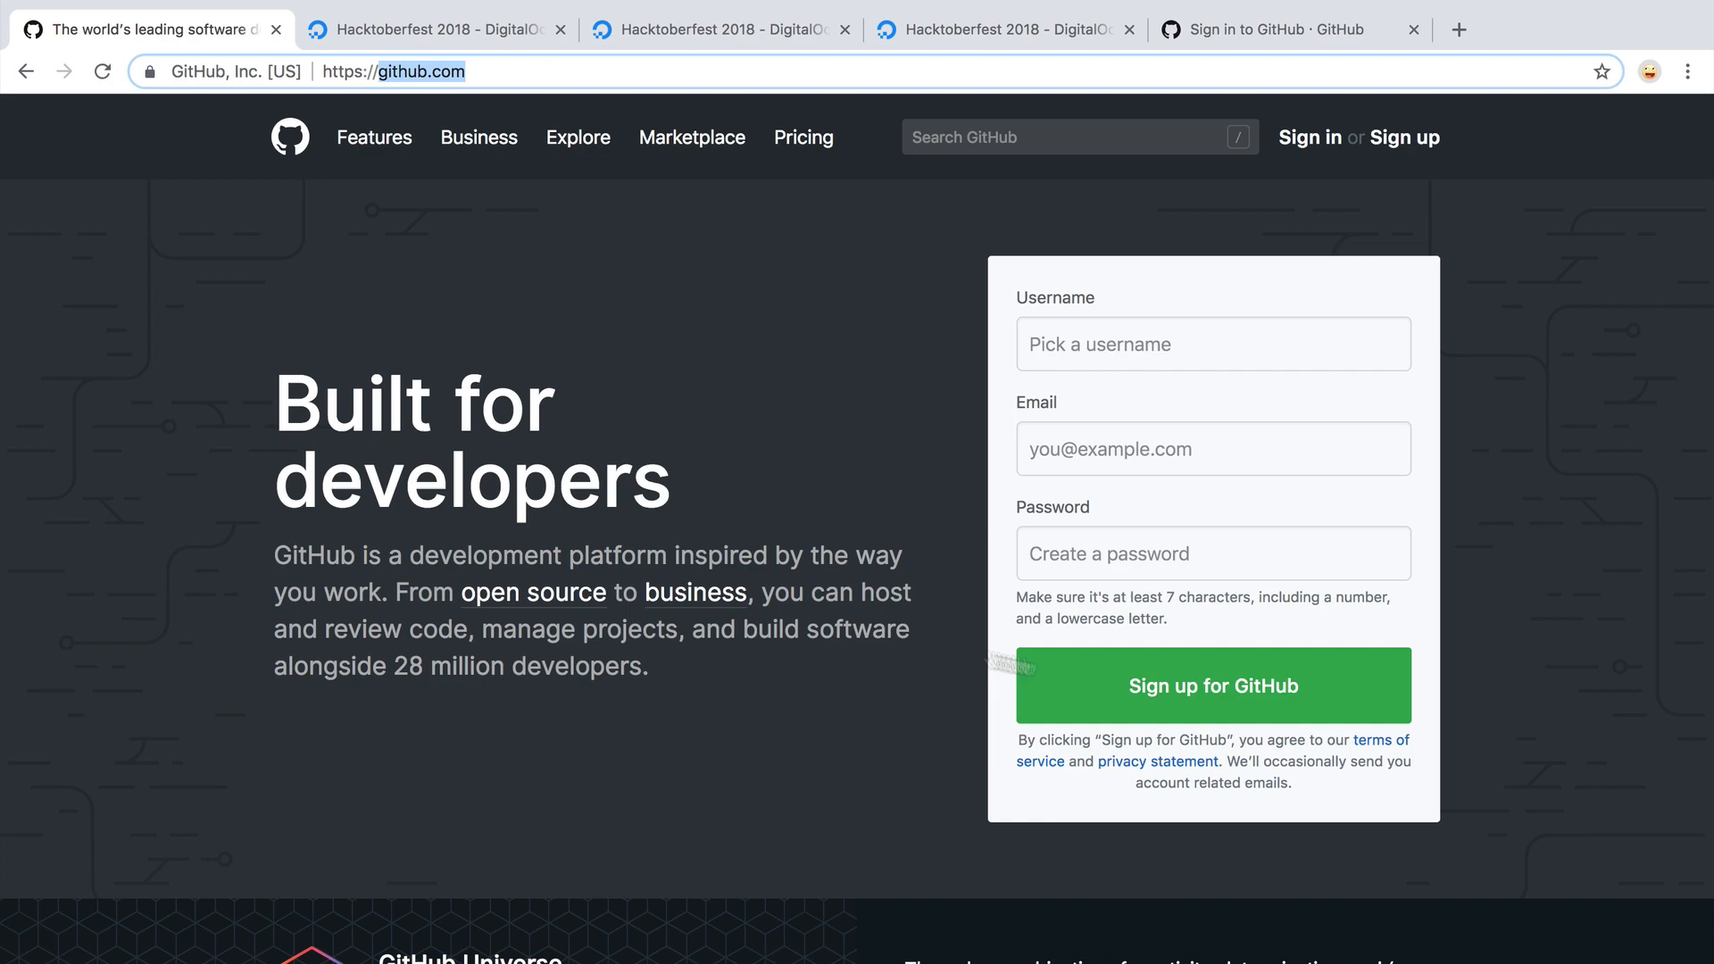
- Review the Hacktoberfest participation details, then register for Hacktoberfest by authorizing the GitHub account
left_click(432, 28)
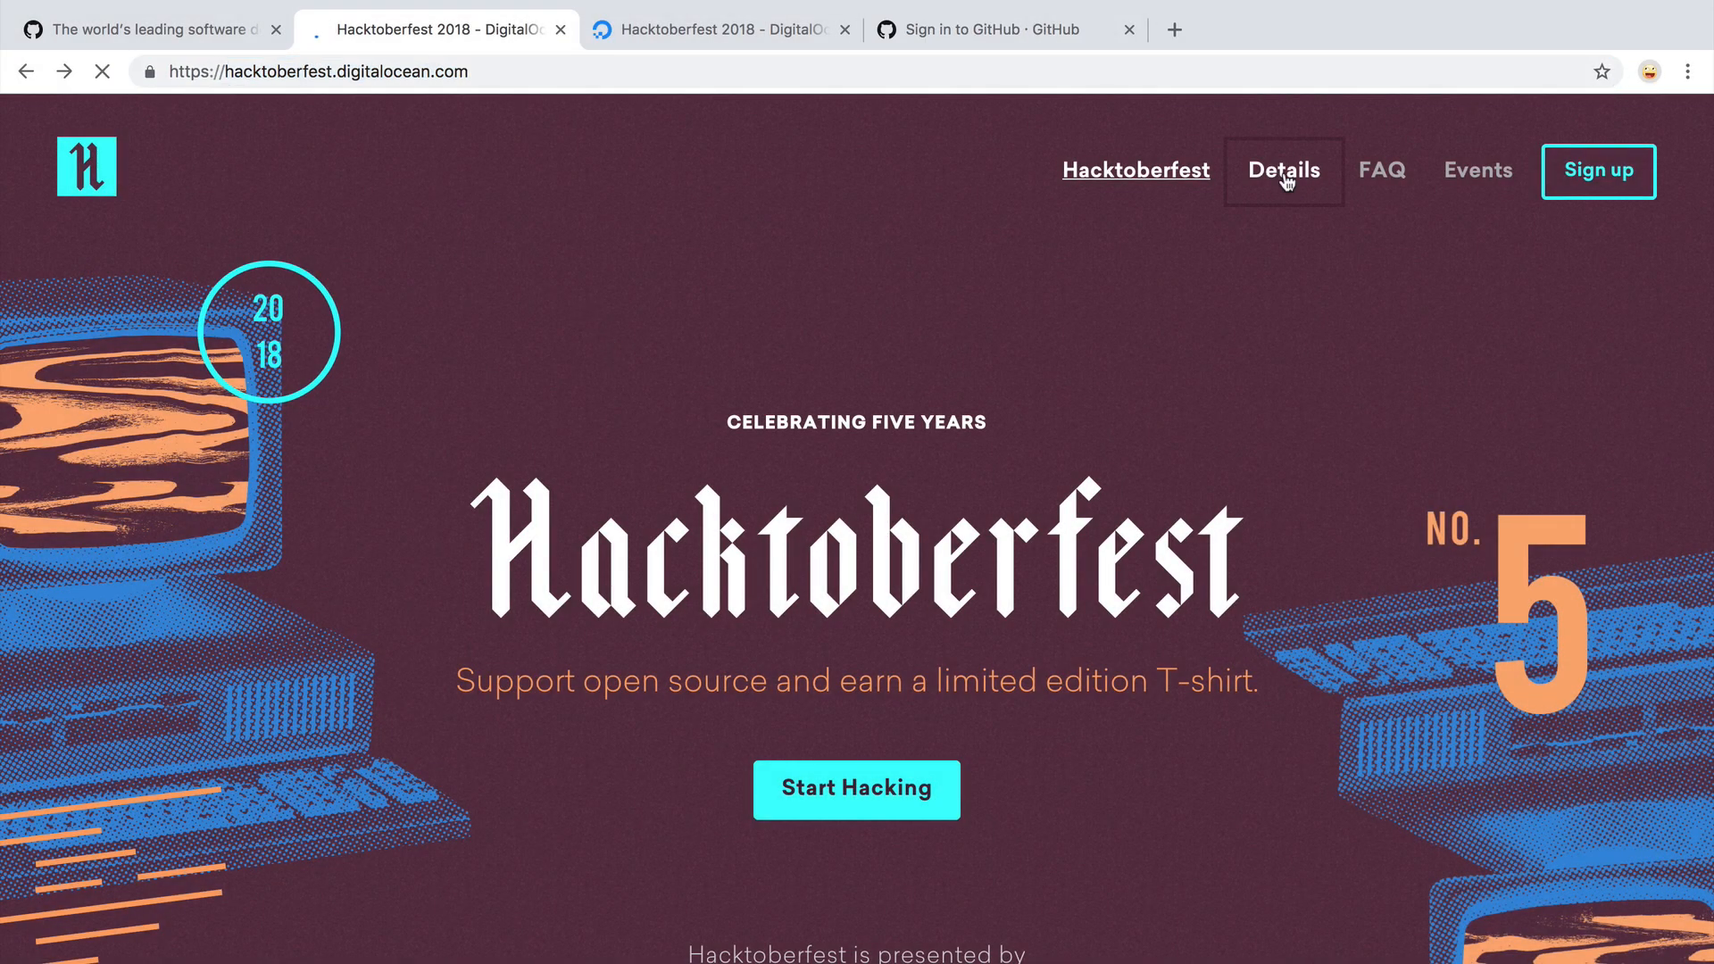
left_click(1282, 171)
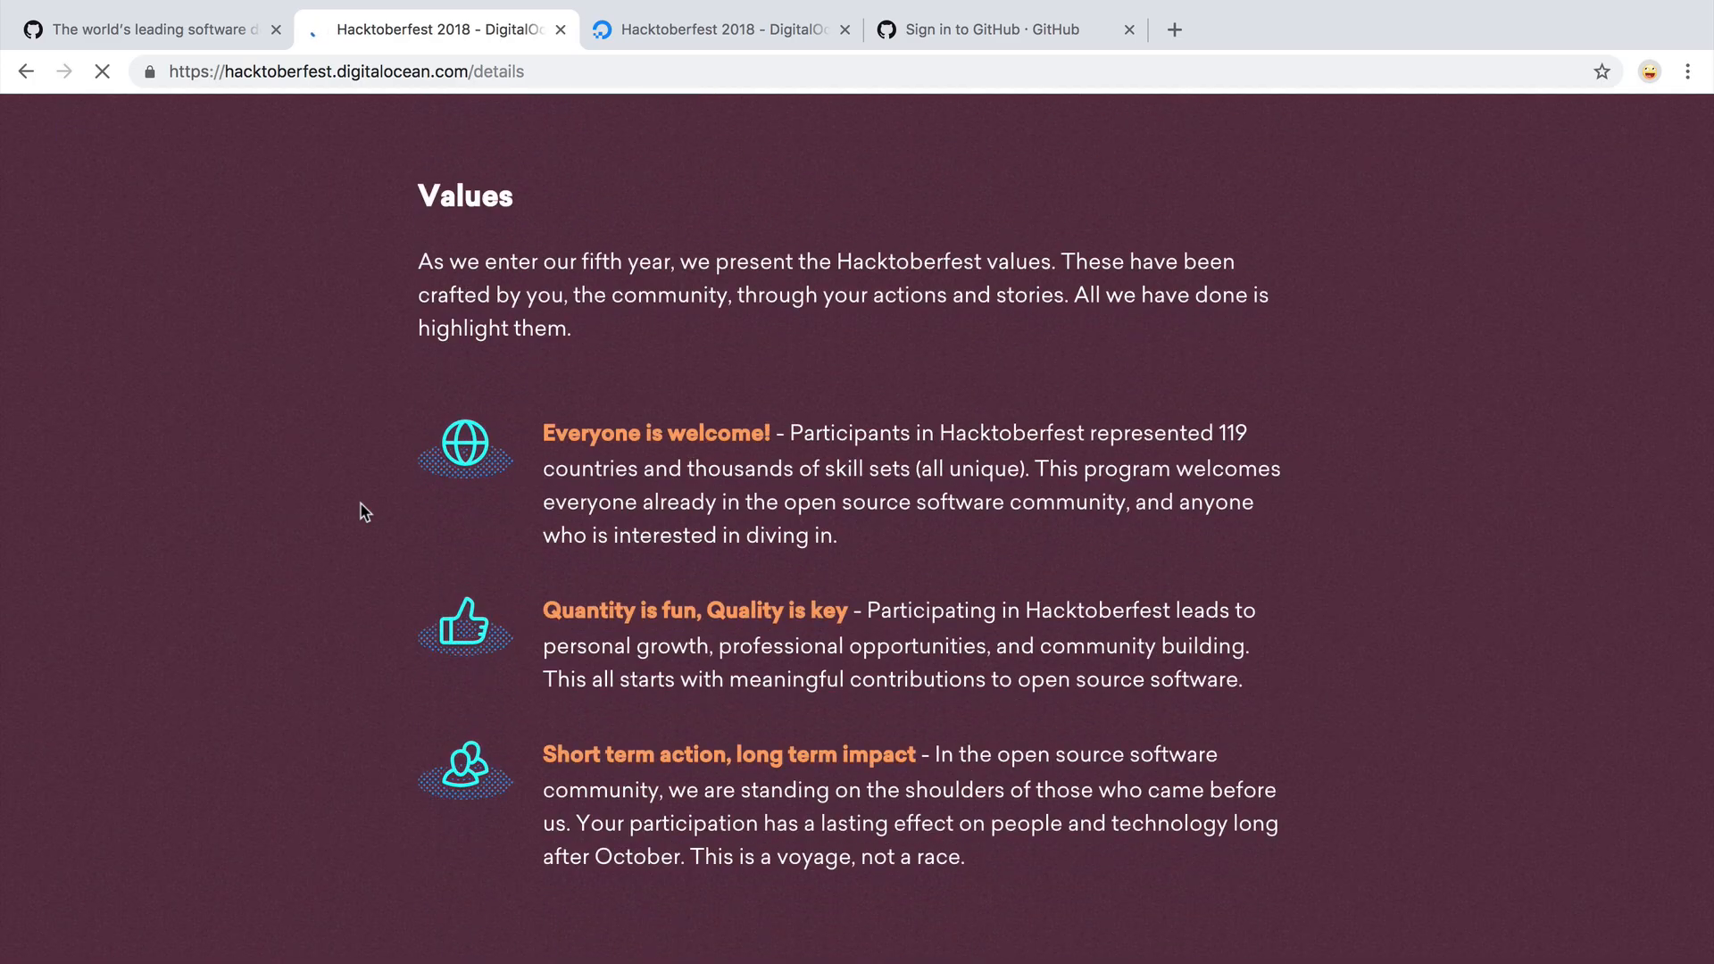
scroll("down", 3)
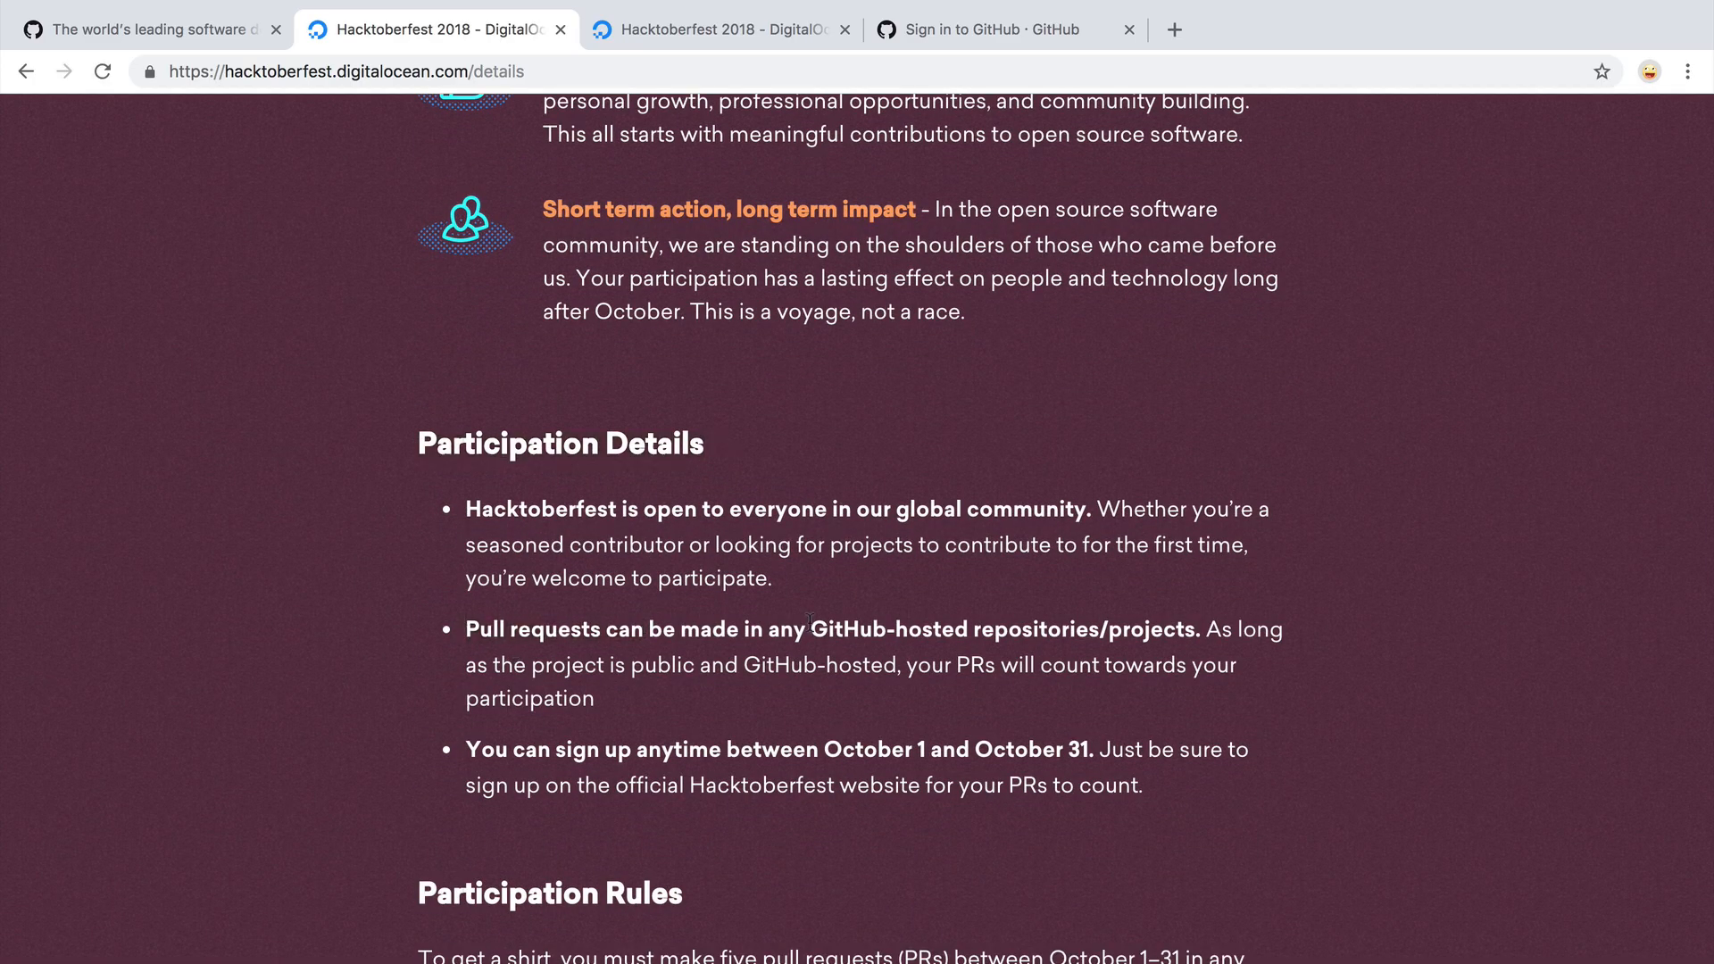
double_click(890, 628)
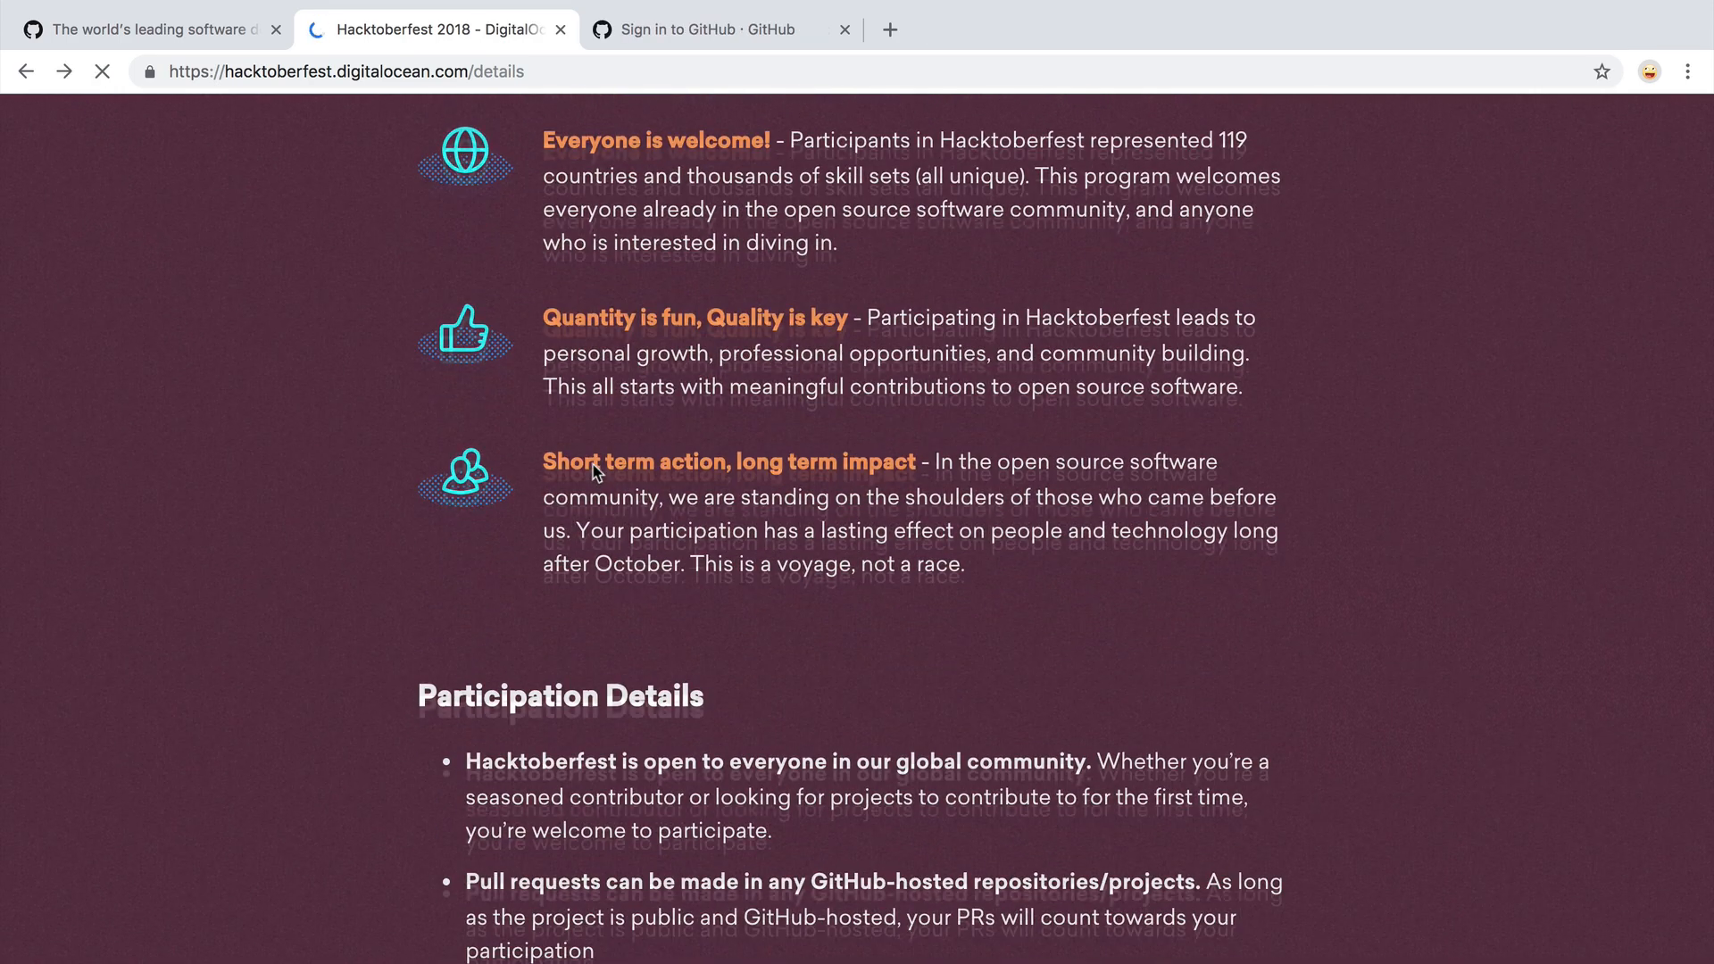
left_click(1597, 172)
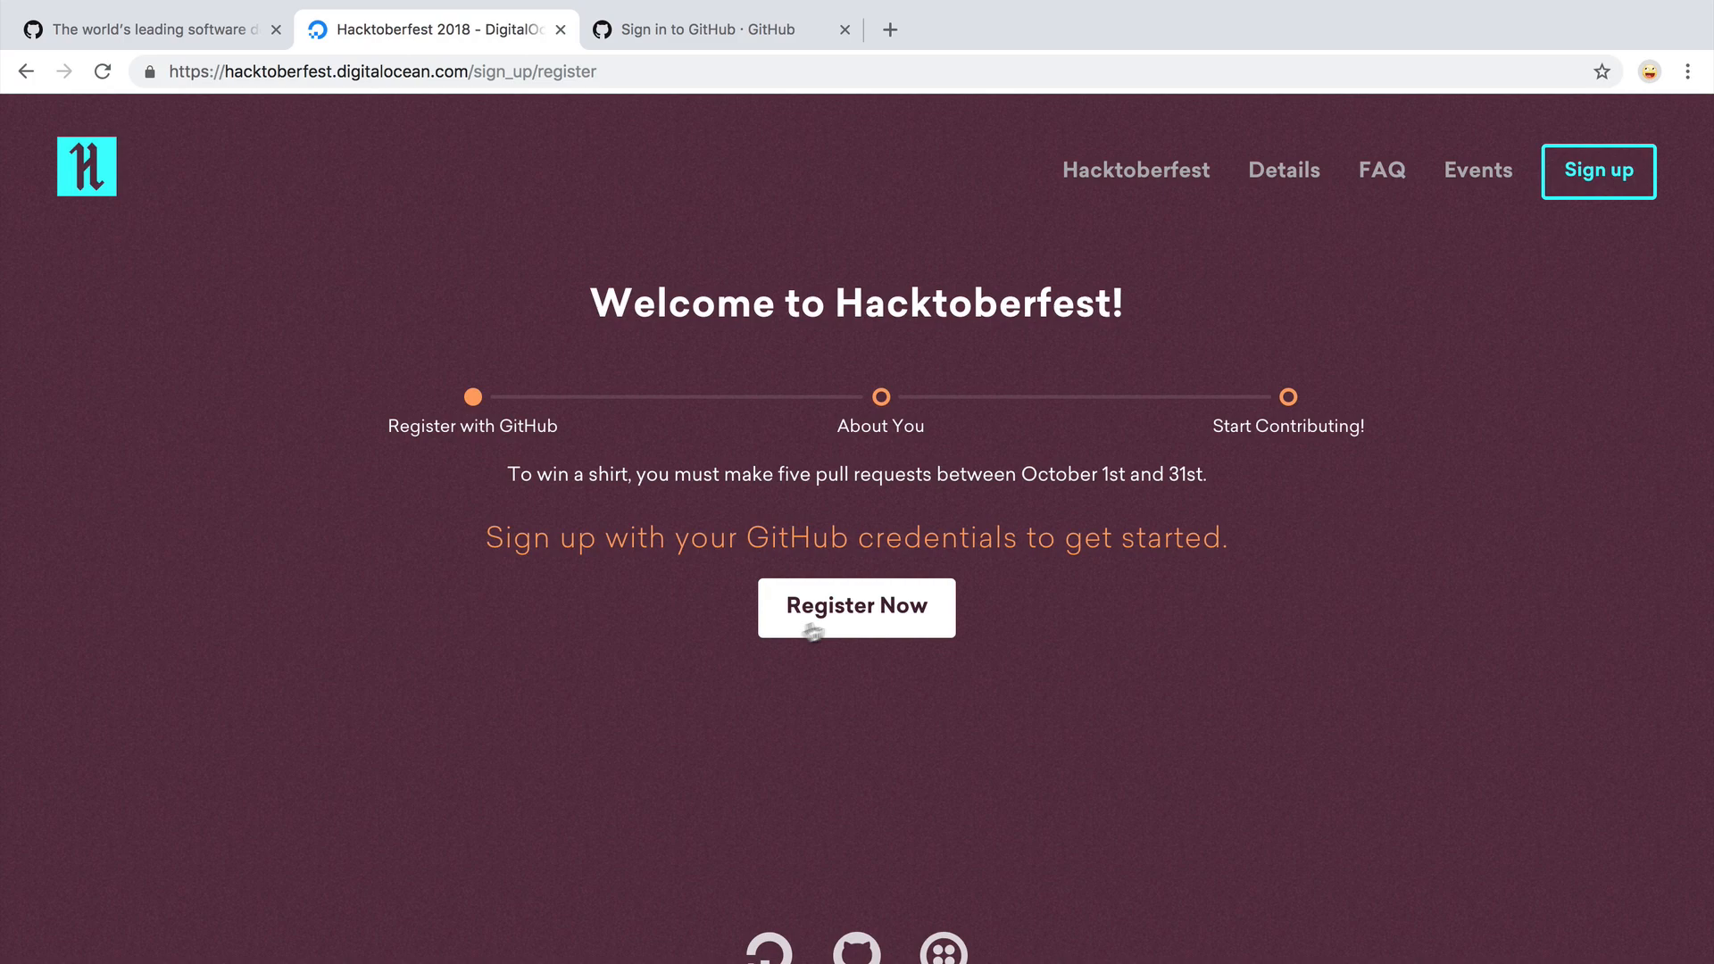
left_click(856, 608)
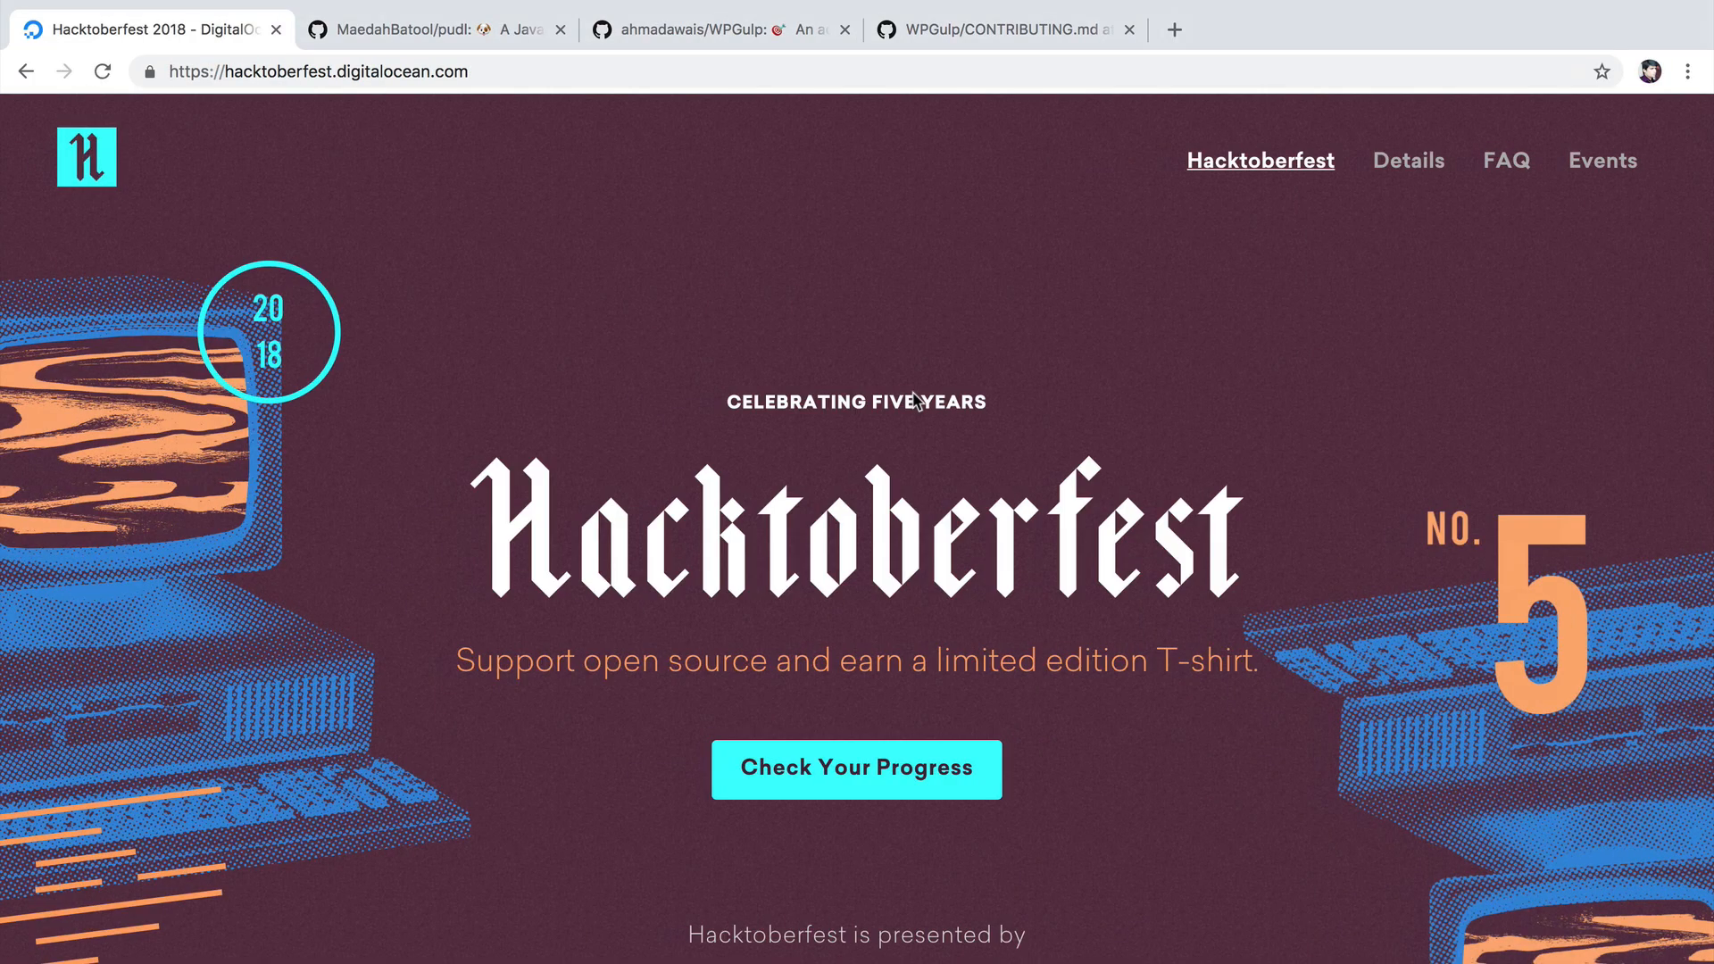
- Browse the pudl and WPGulp repositories and open WPGulp's CONTRIBUTING.md guide
left_click(435, 29)
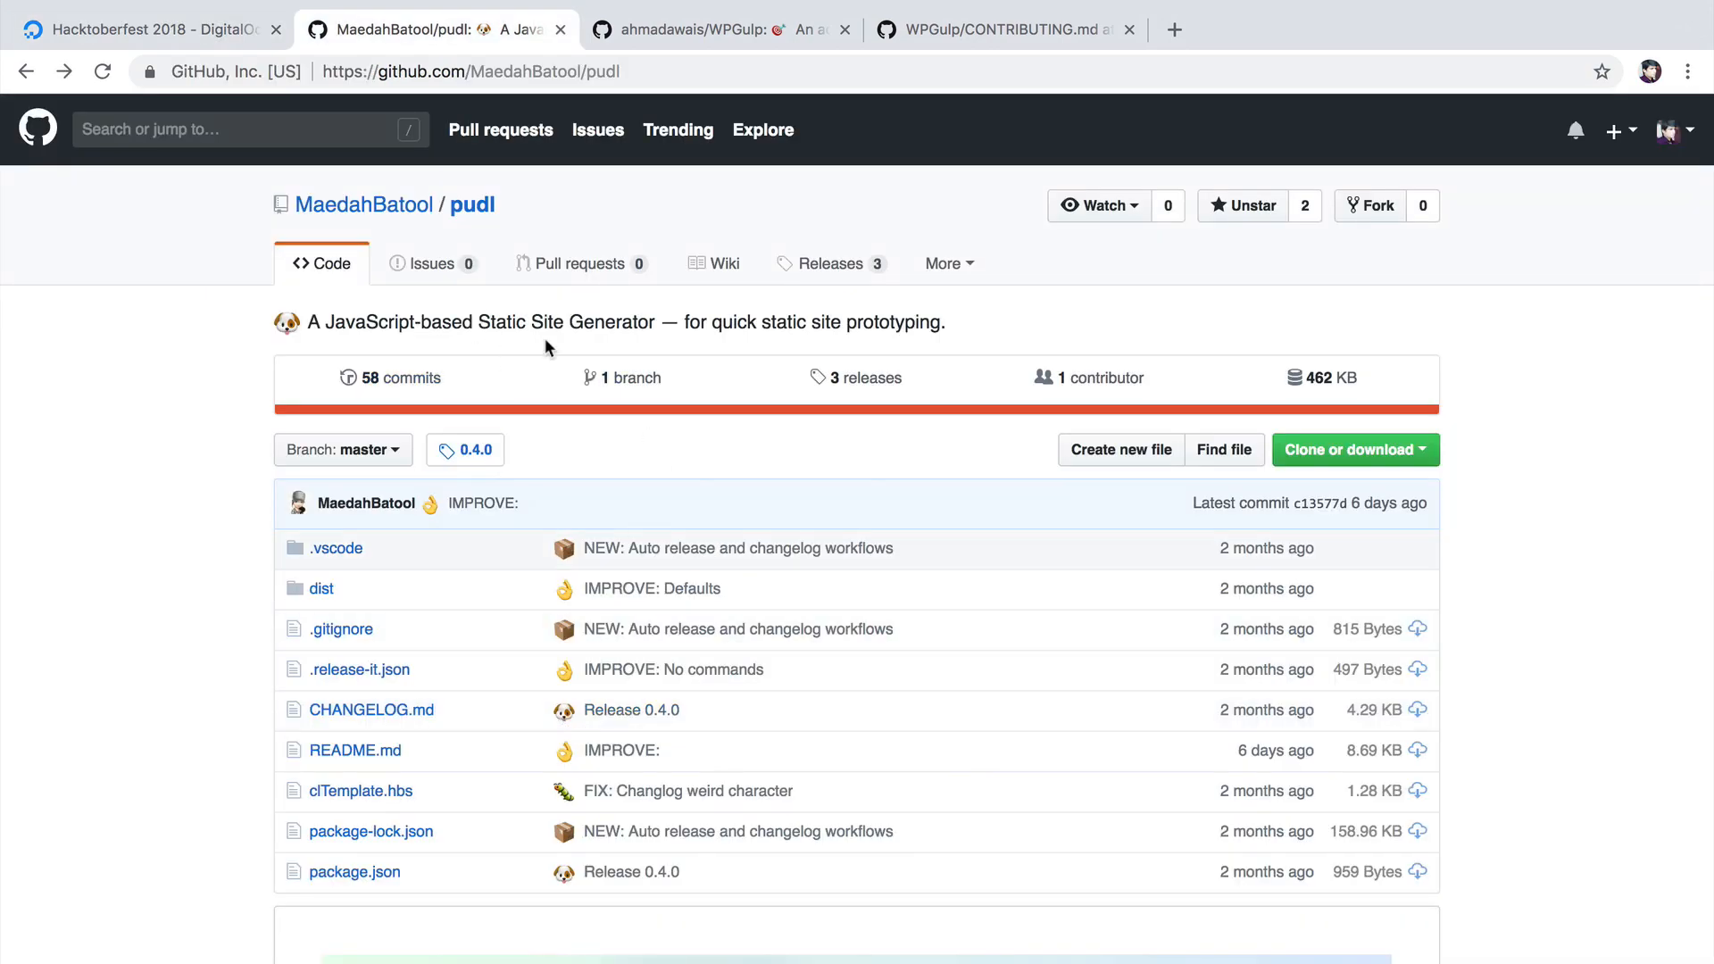
left_click(721, 29)
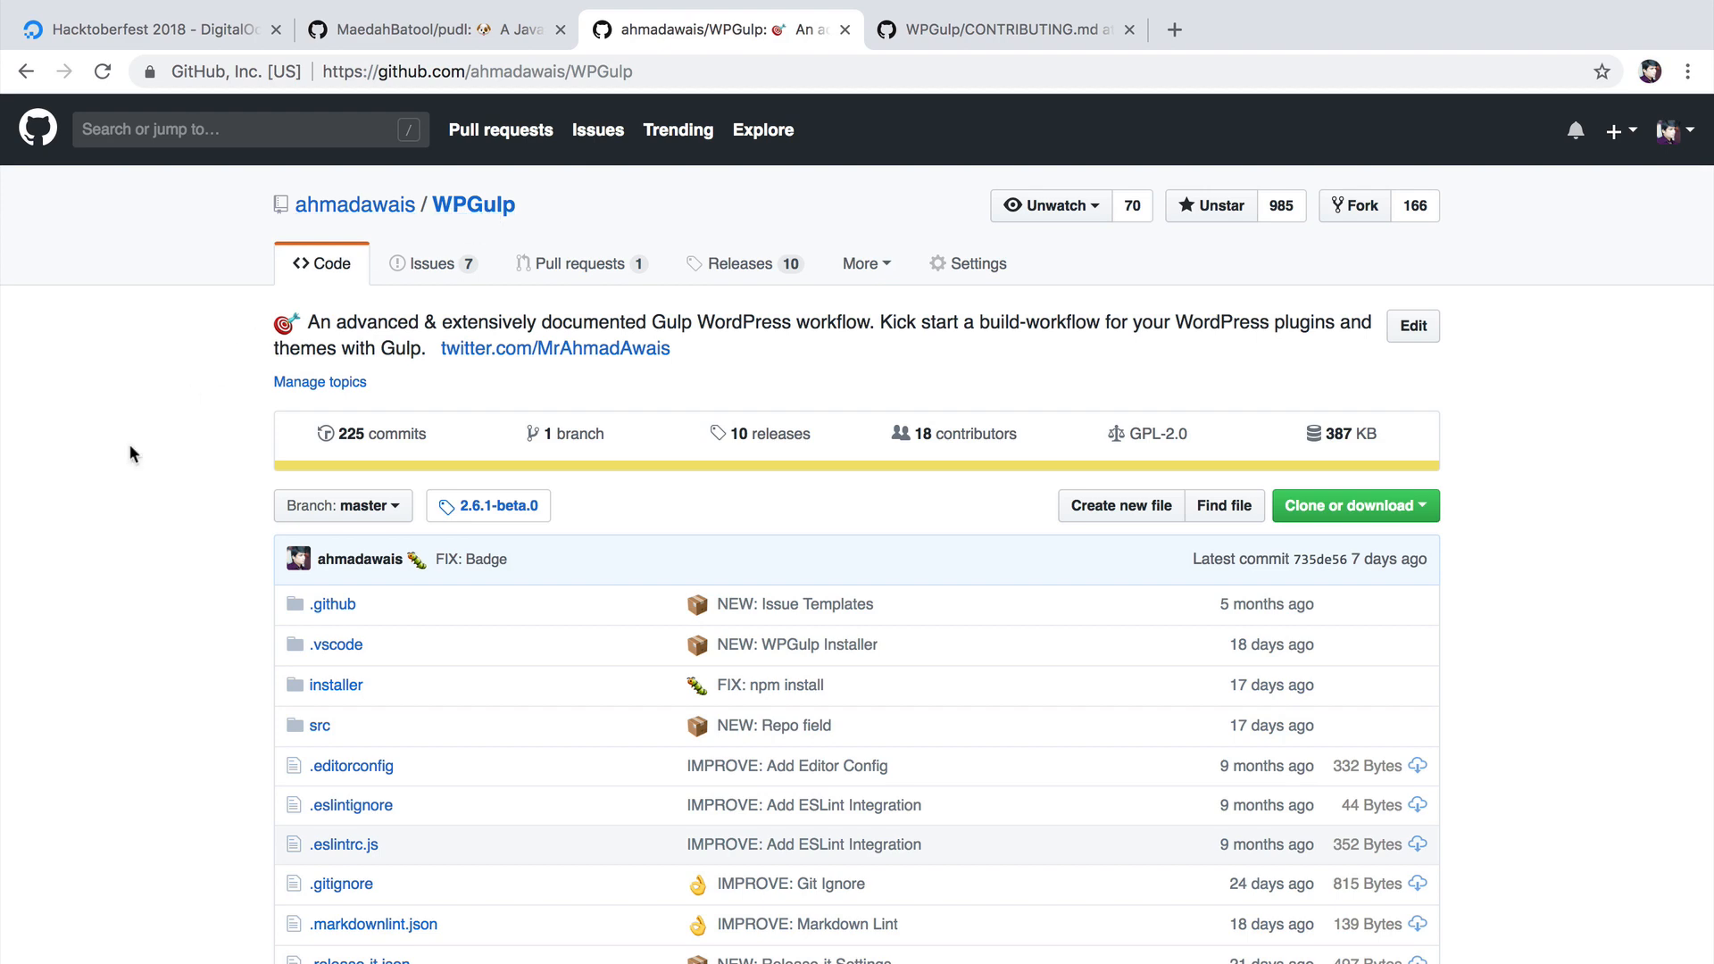
scroll("down", 3)
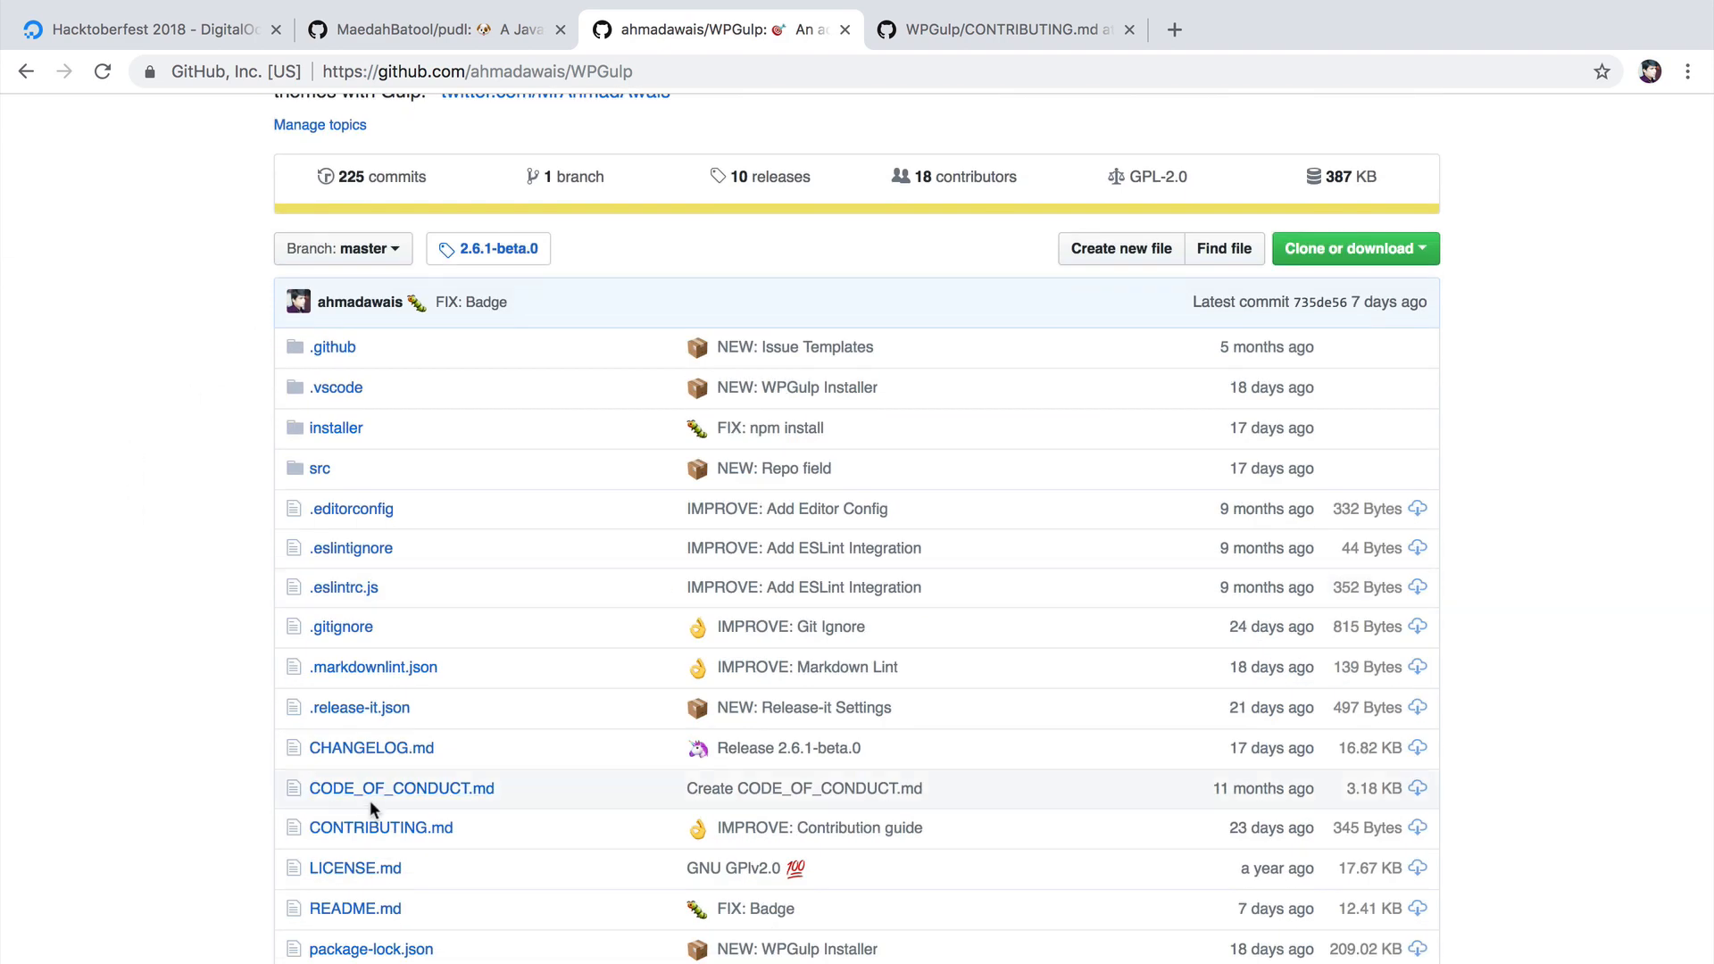
mouse_move(379, 828)
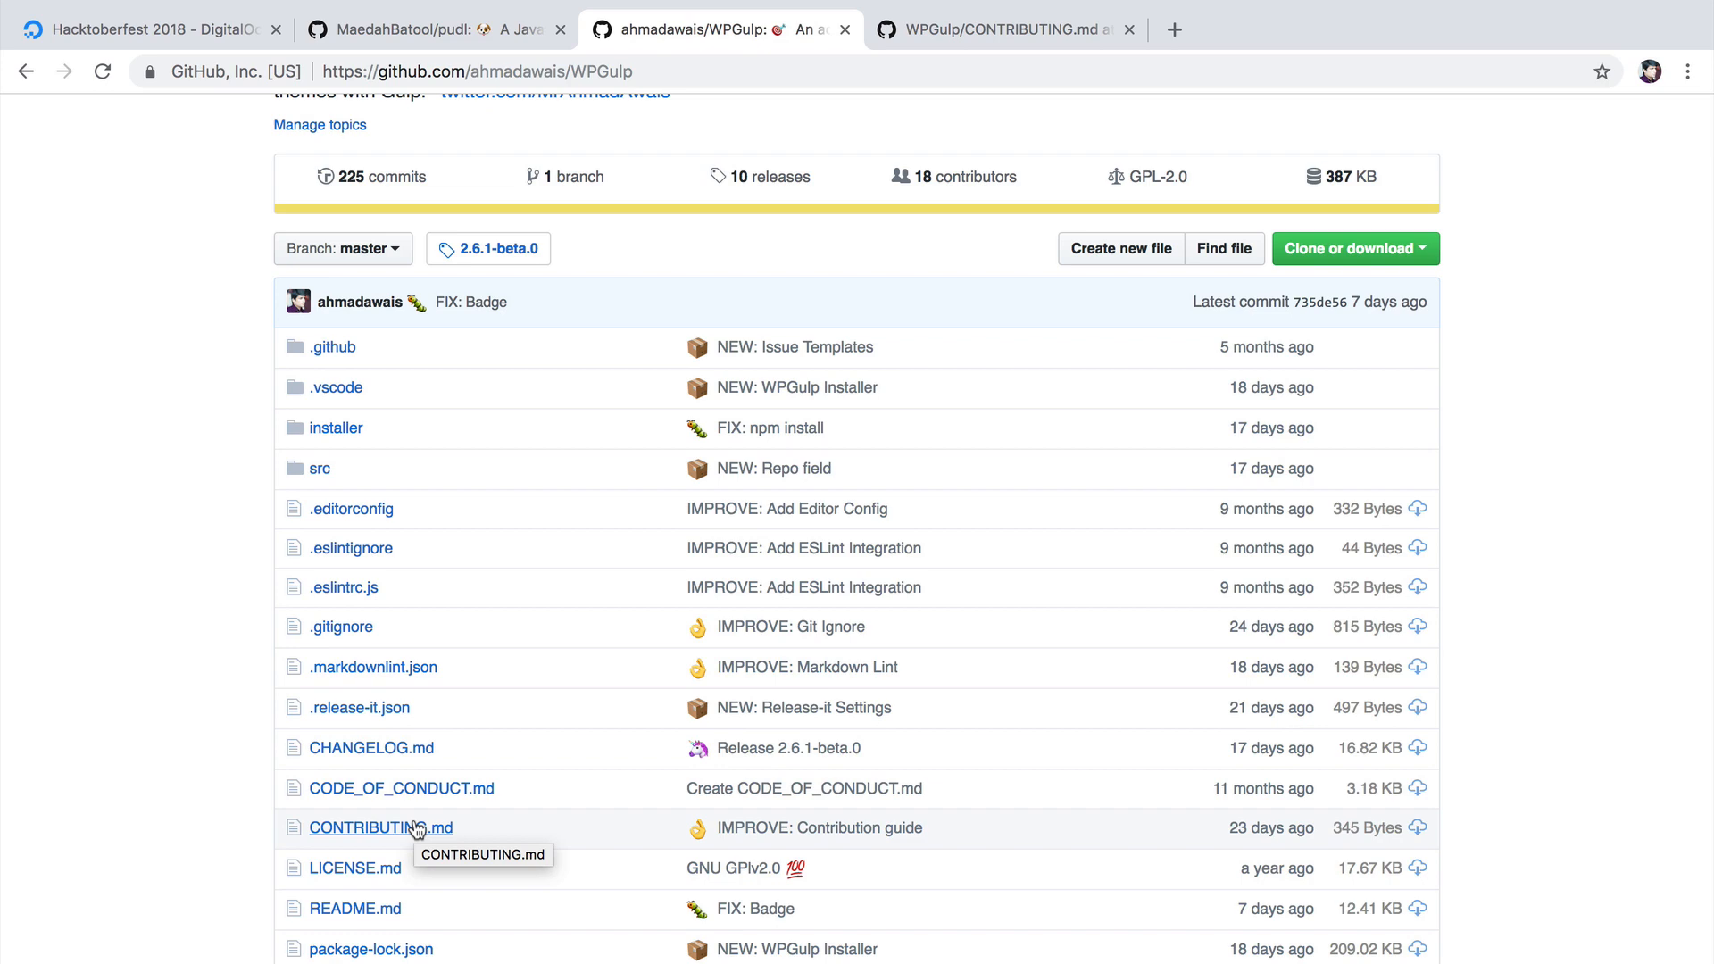
left_click(379, 828)
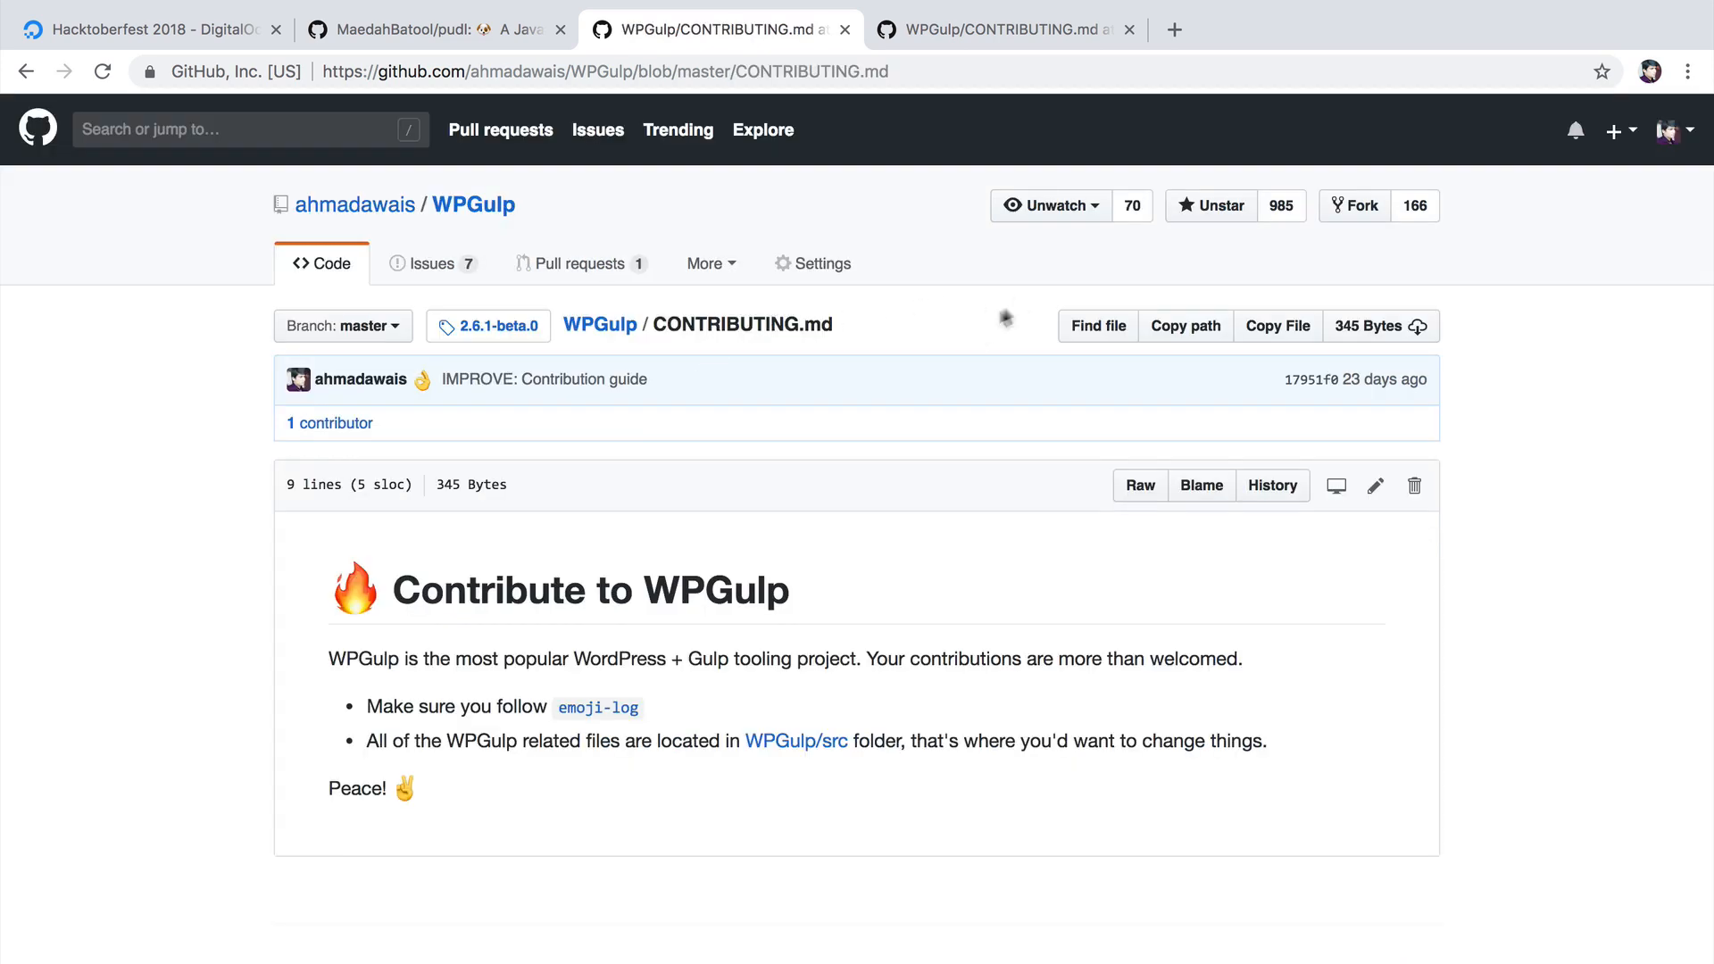
mouse_move(516, 634)
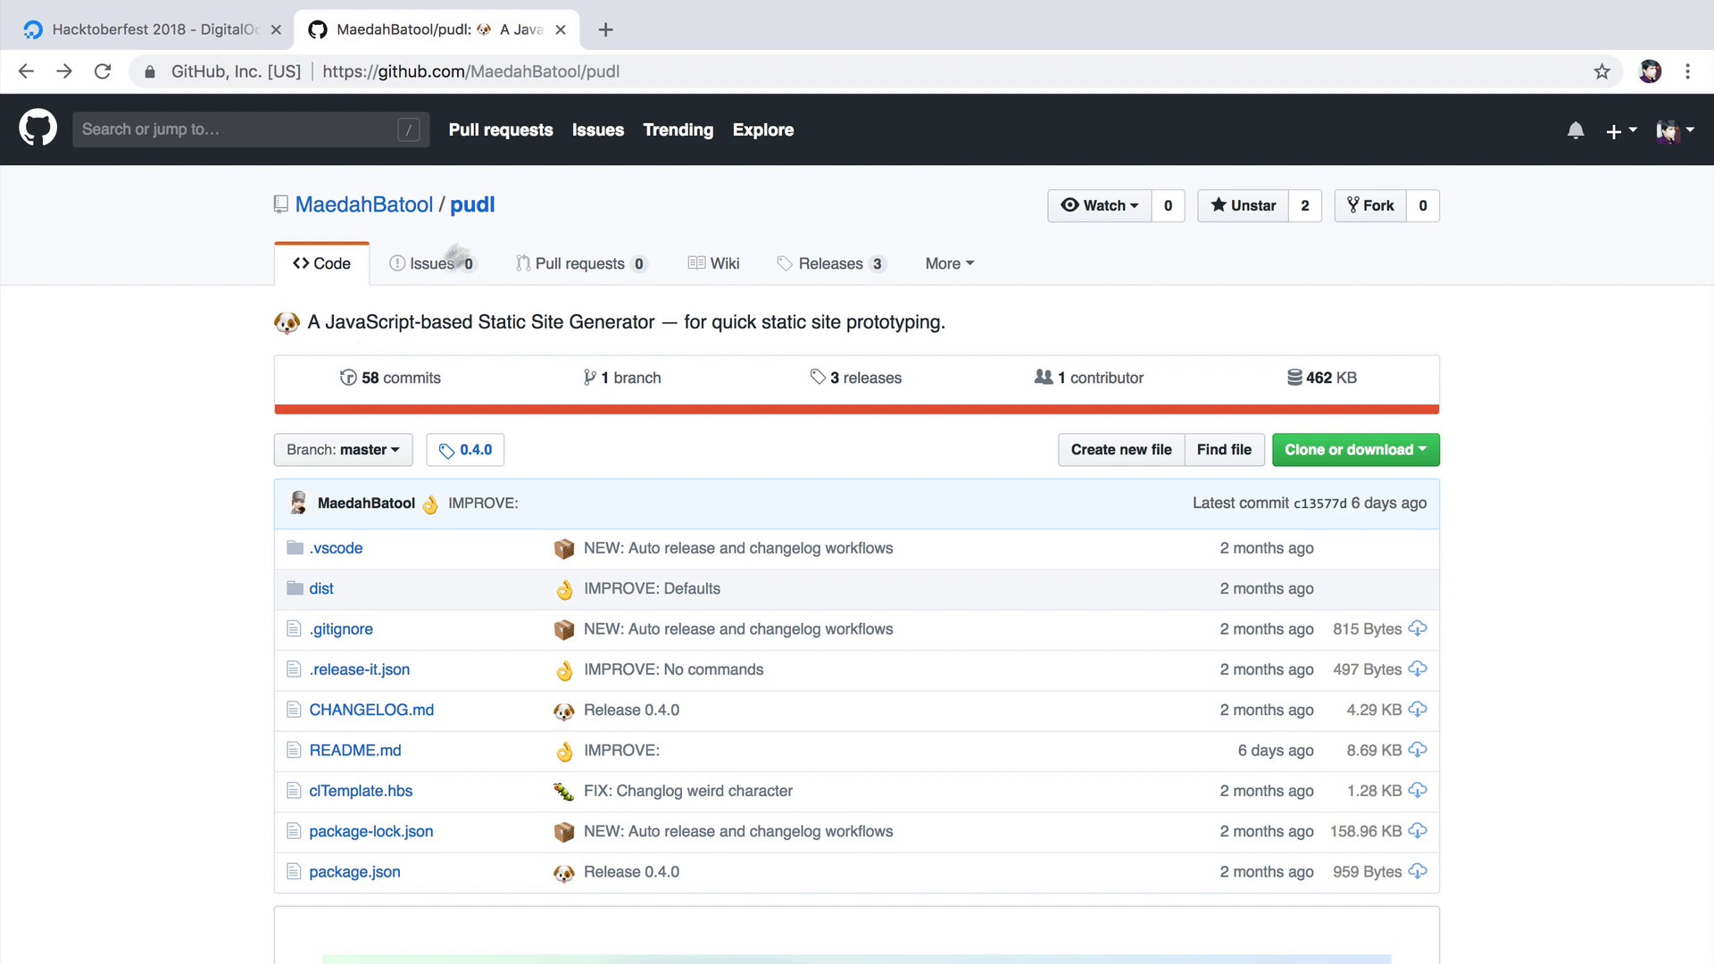
- Fork MaedahBatool/pudl into the ahmadawais account
scroll("down", 3)
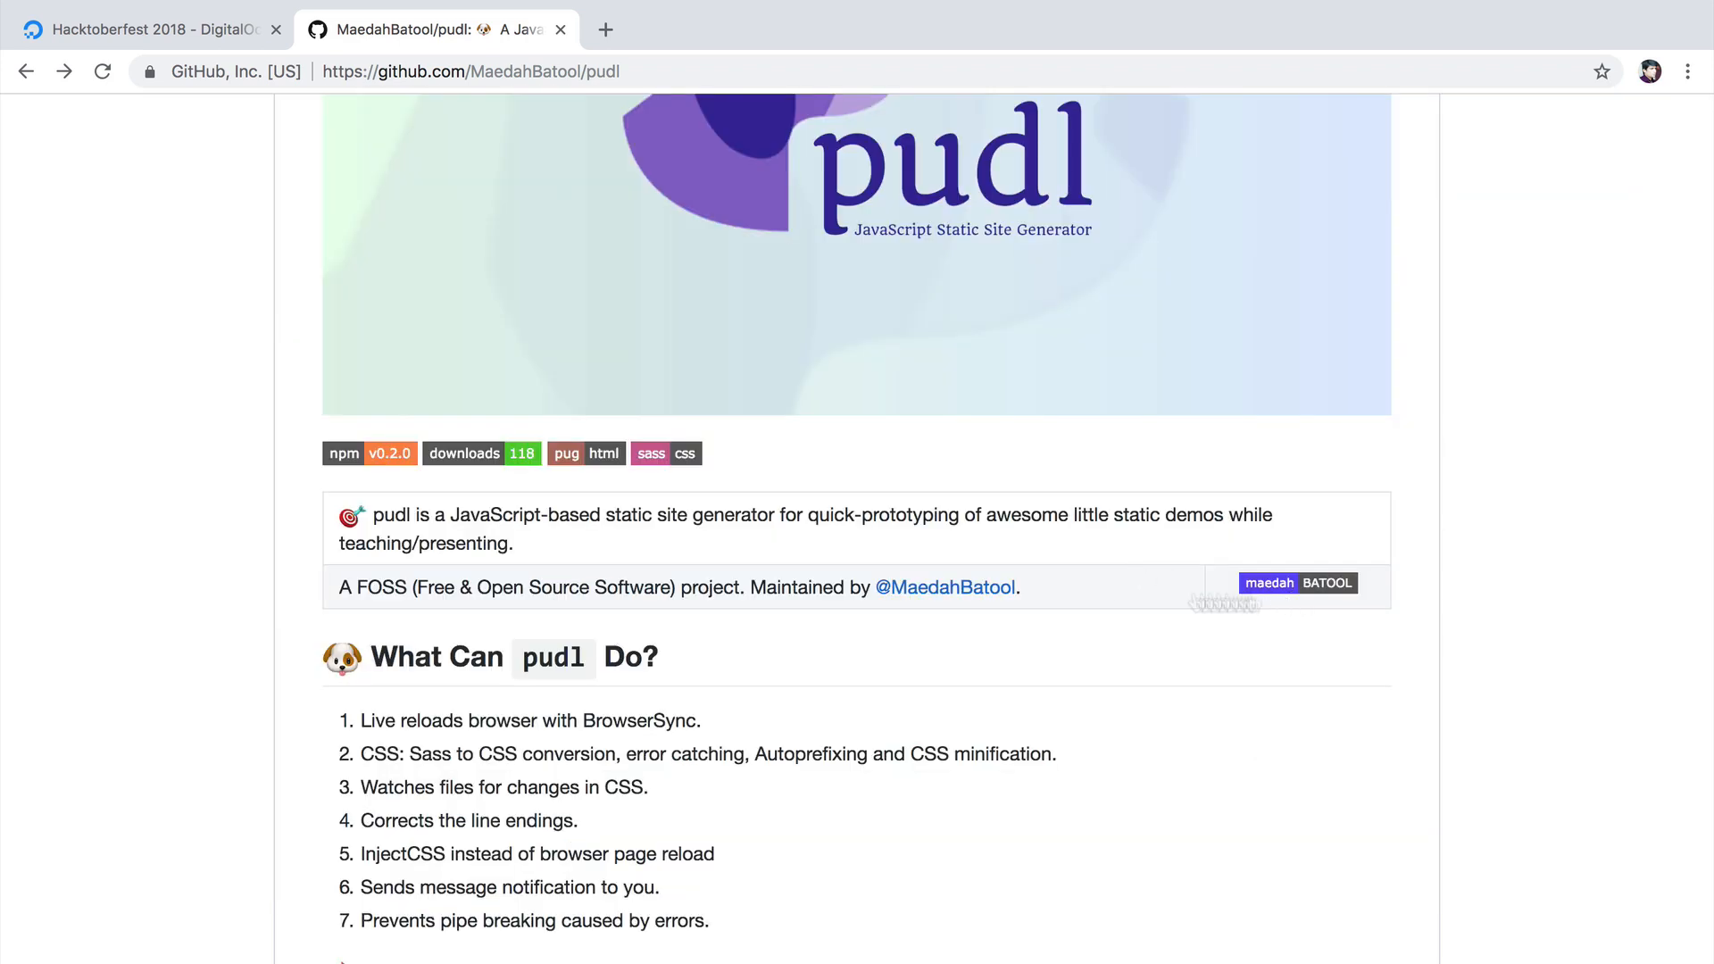
double_click(390, 515)
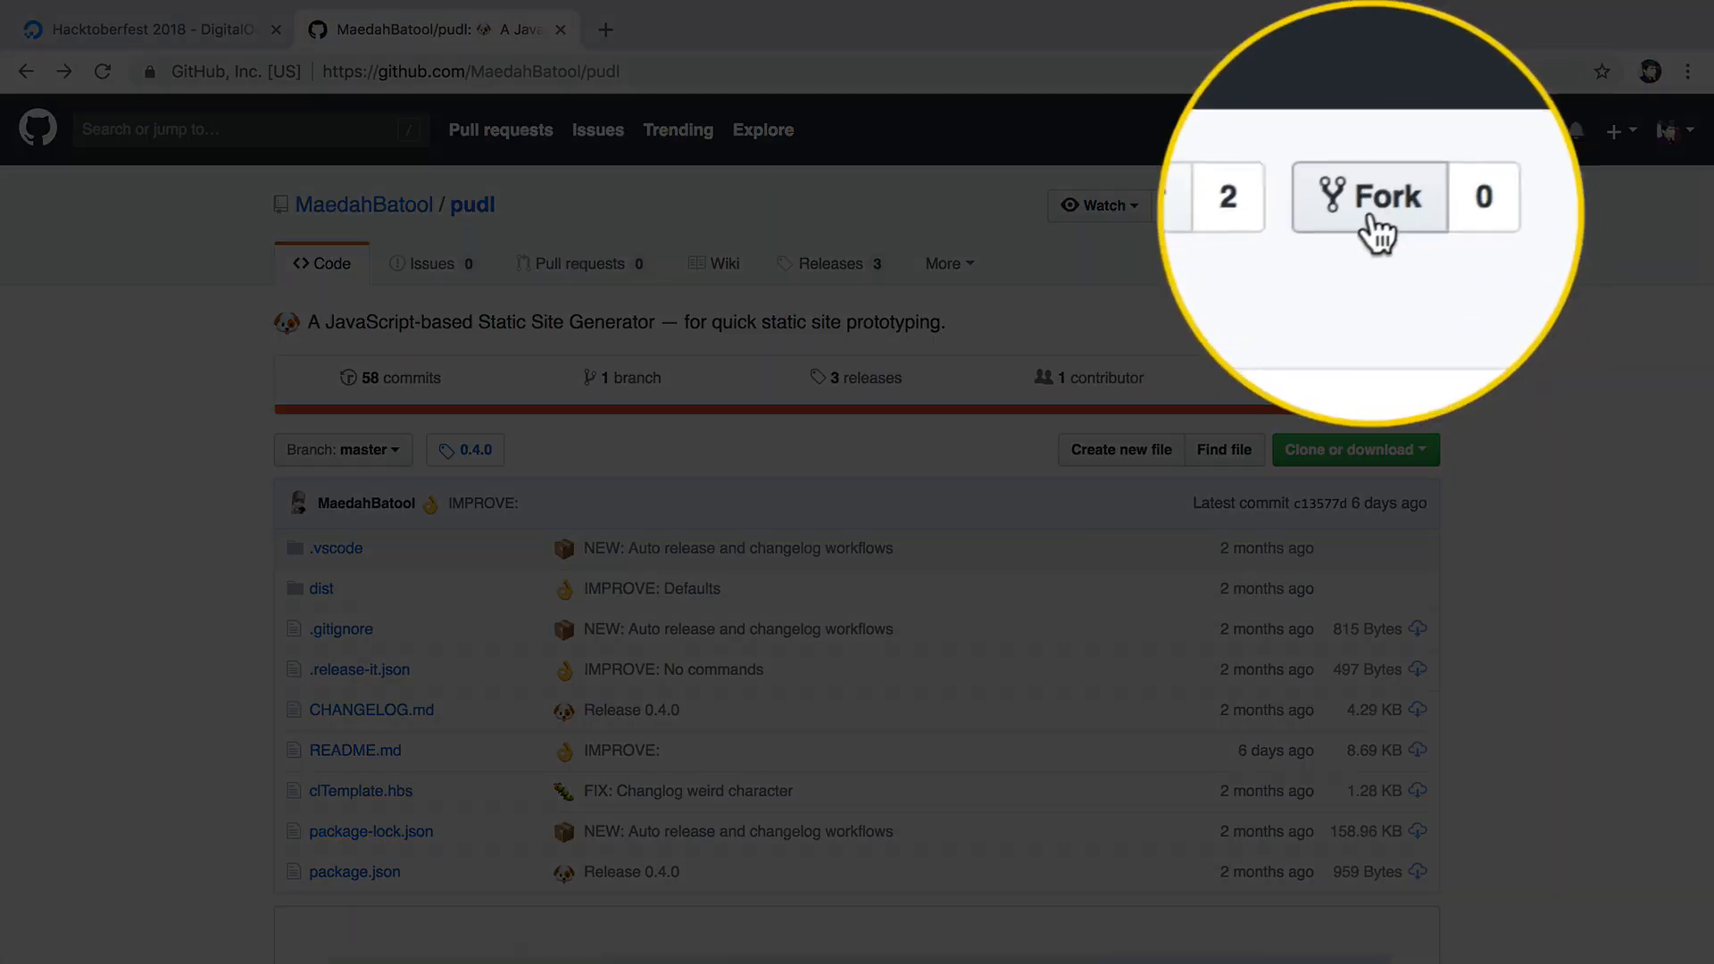
left_click(1367, 198)
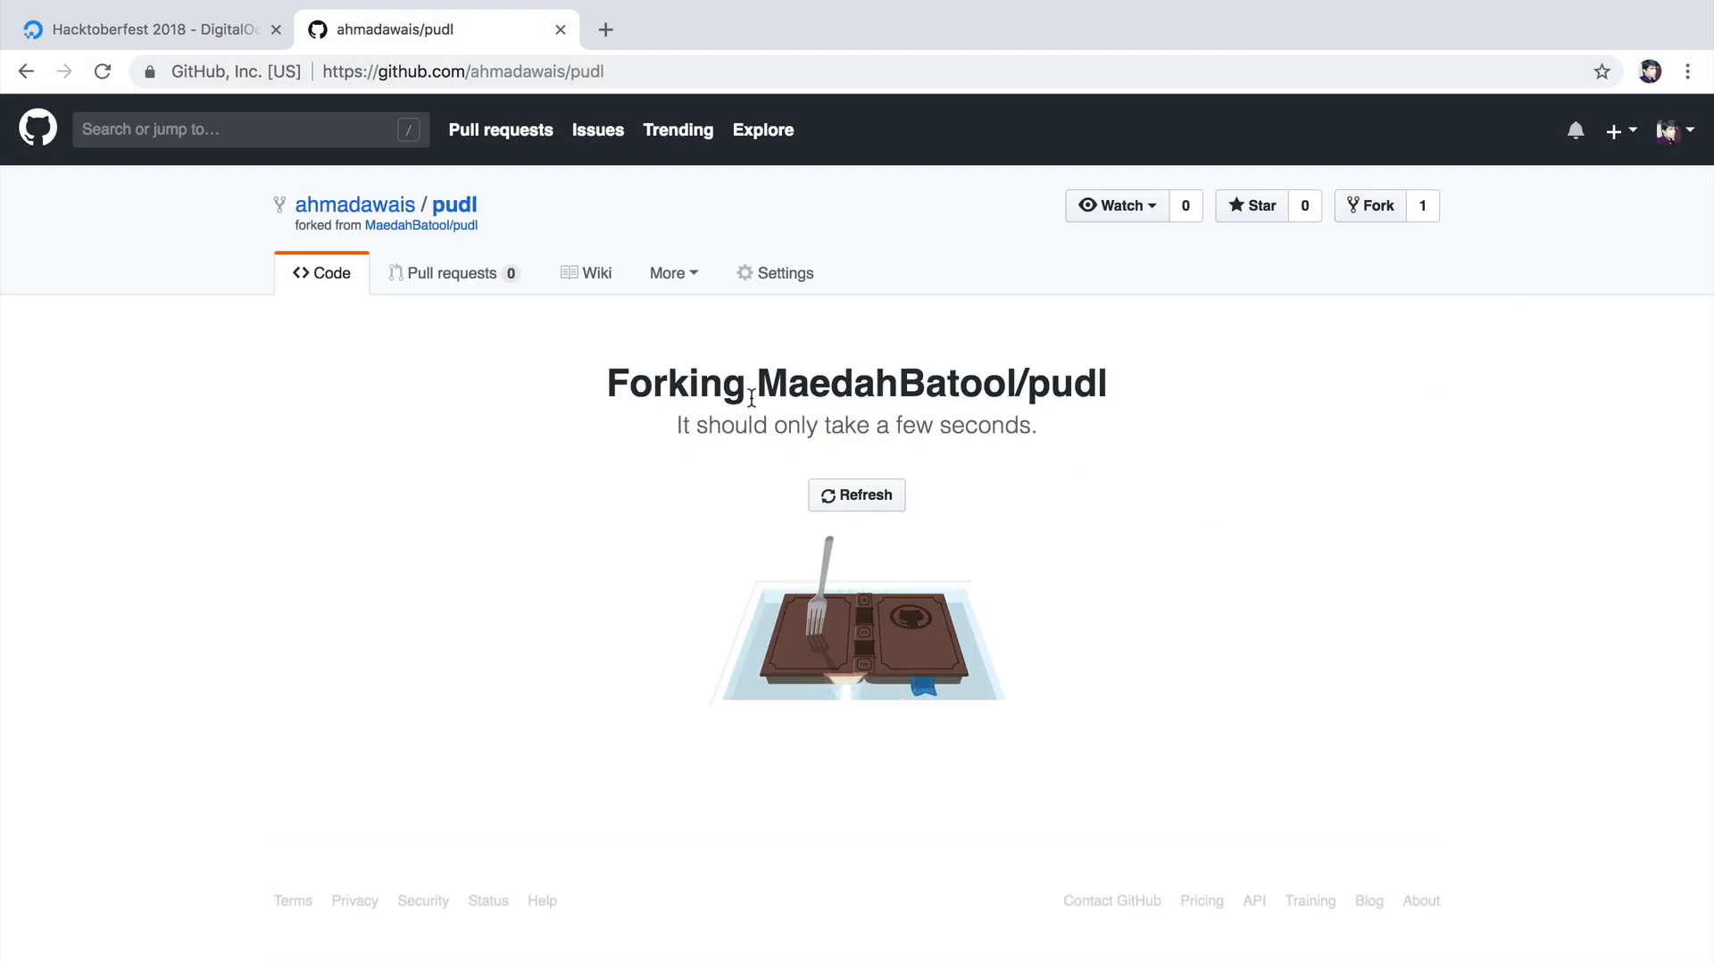
left_click(856, 494)
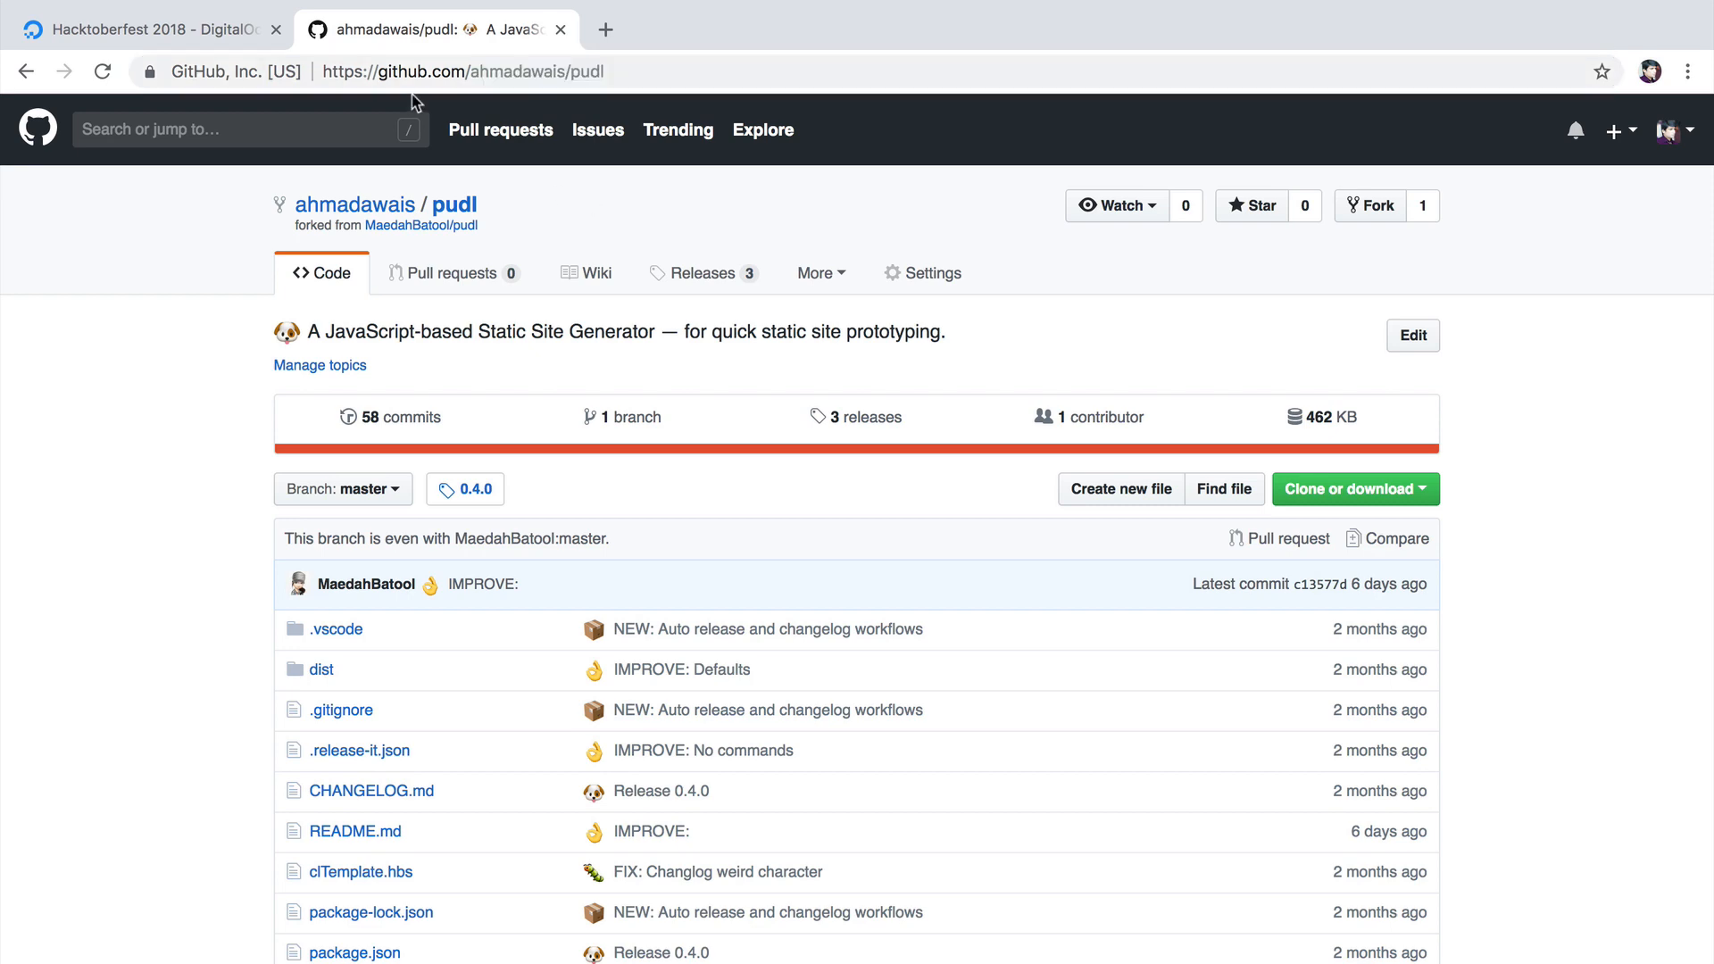
left_click(1353, 488)
type("git clo")
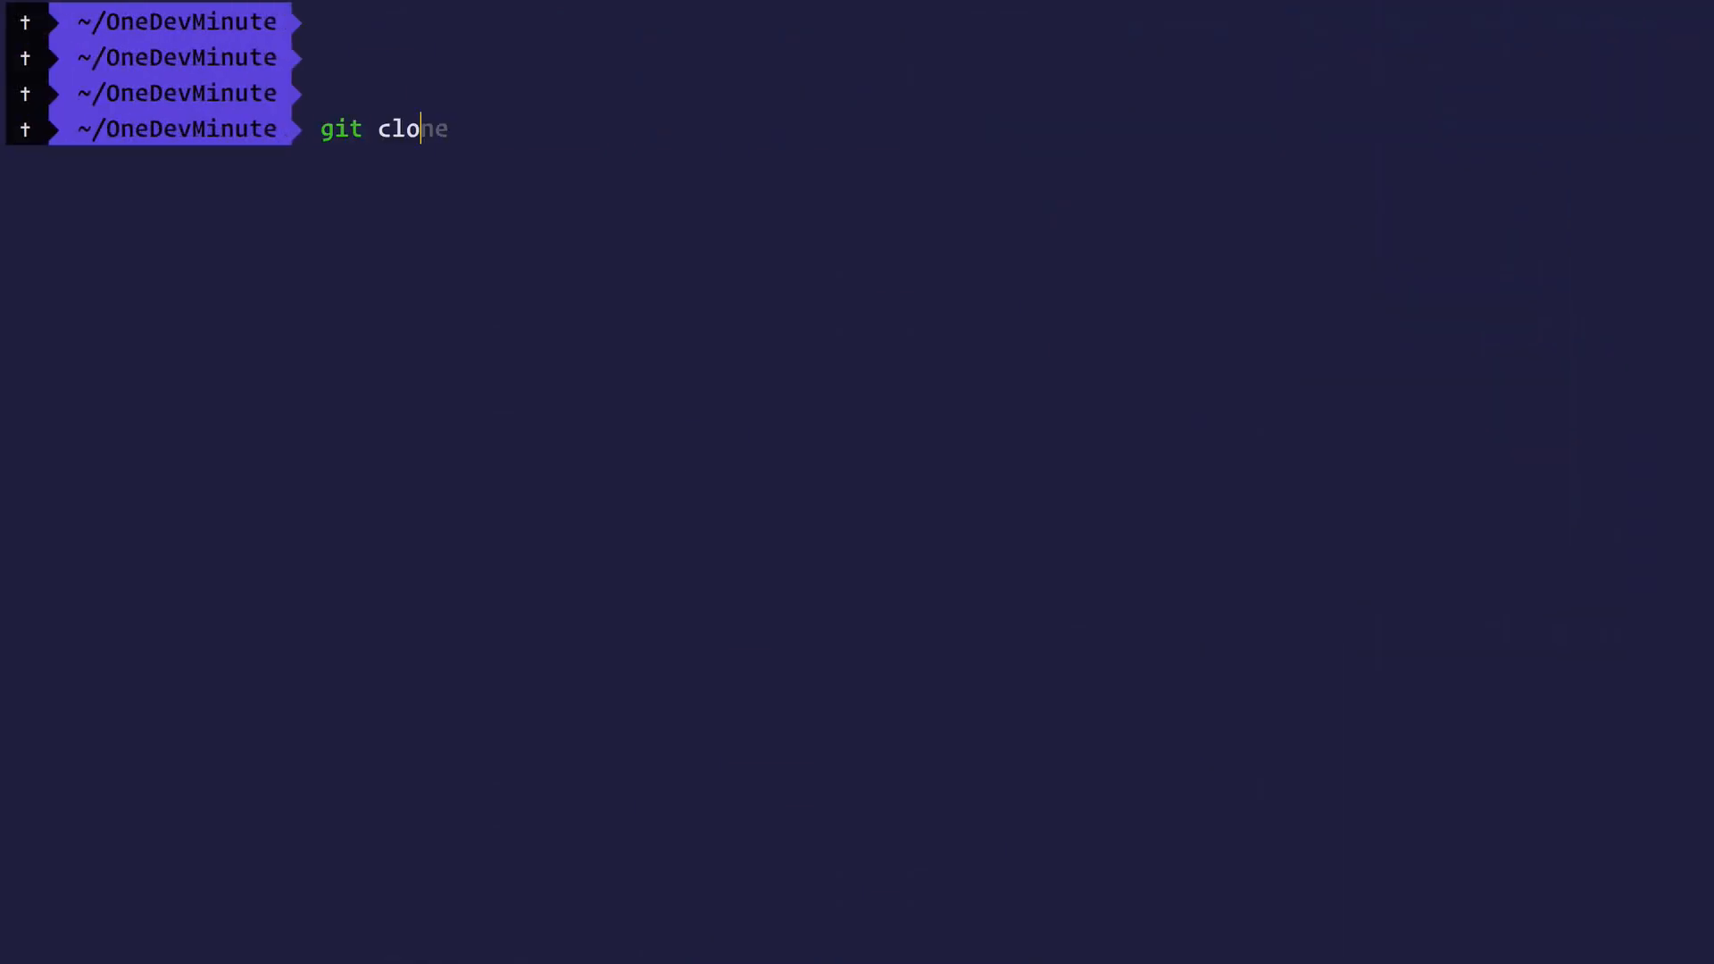
- Clone the pudl fork, then stage all changes with git add and commit a '🐛 FIX:' message
key("Enter")
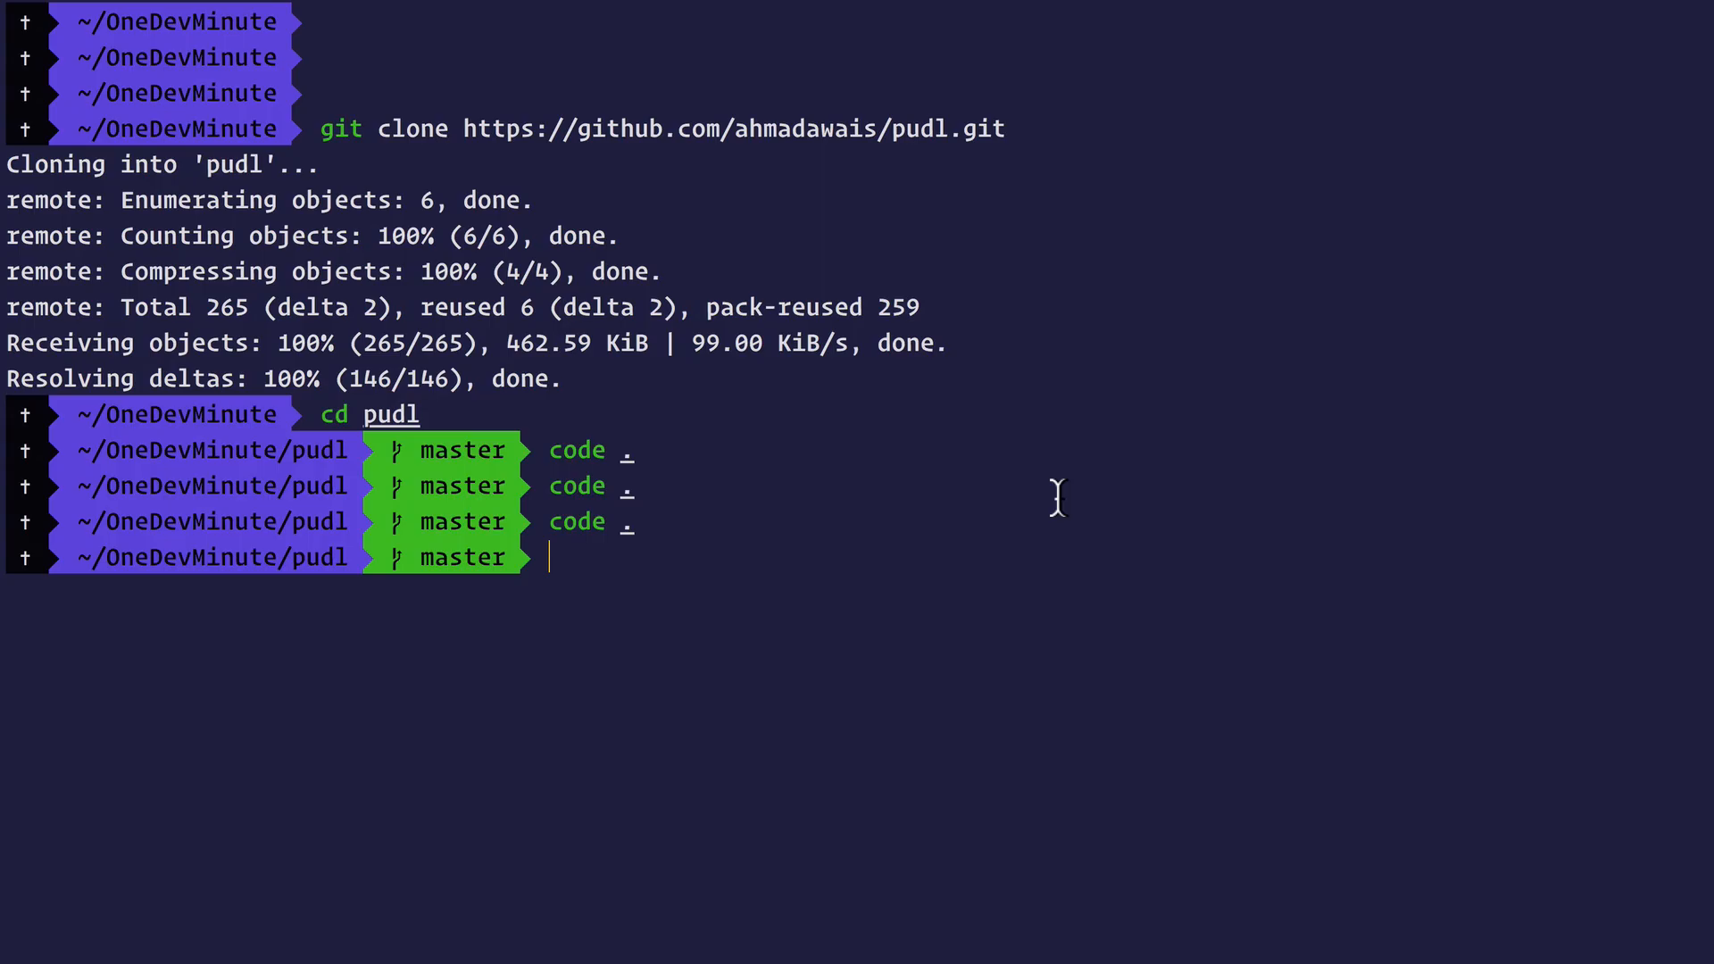
type("git add .")
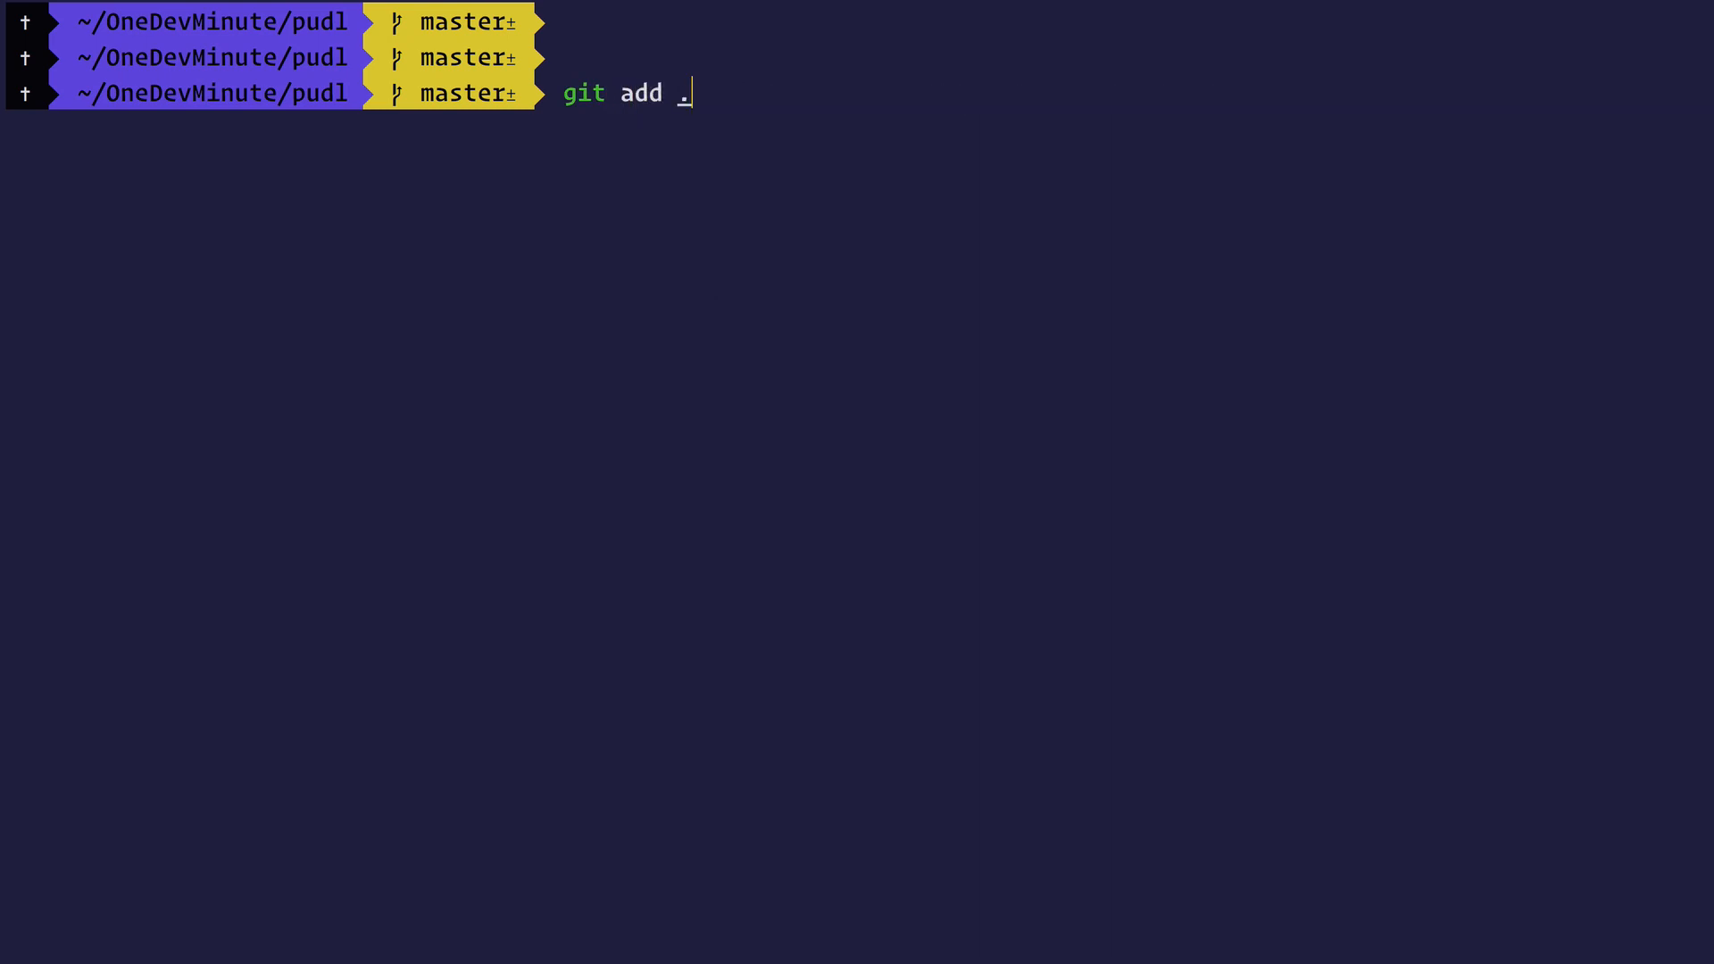
type("git commit -m '🐛 FIX:")
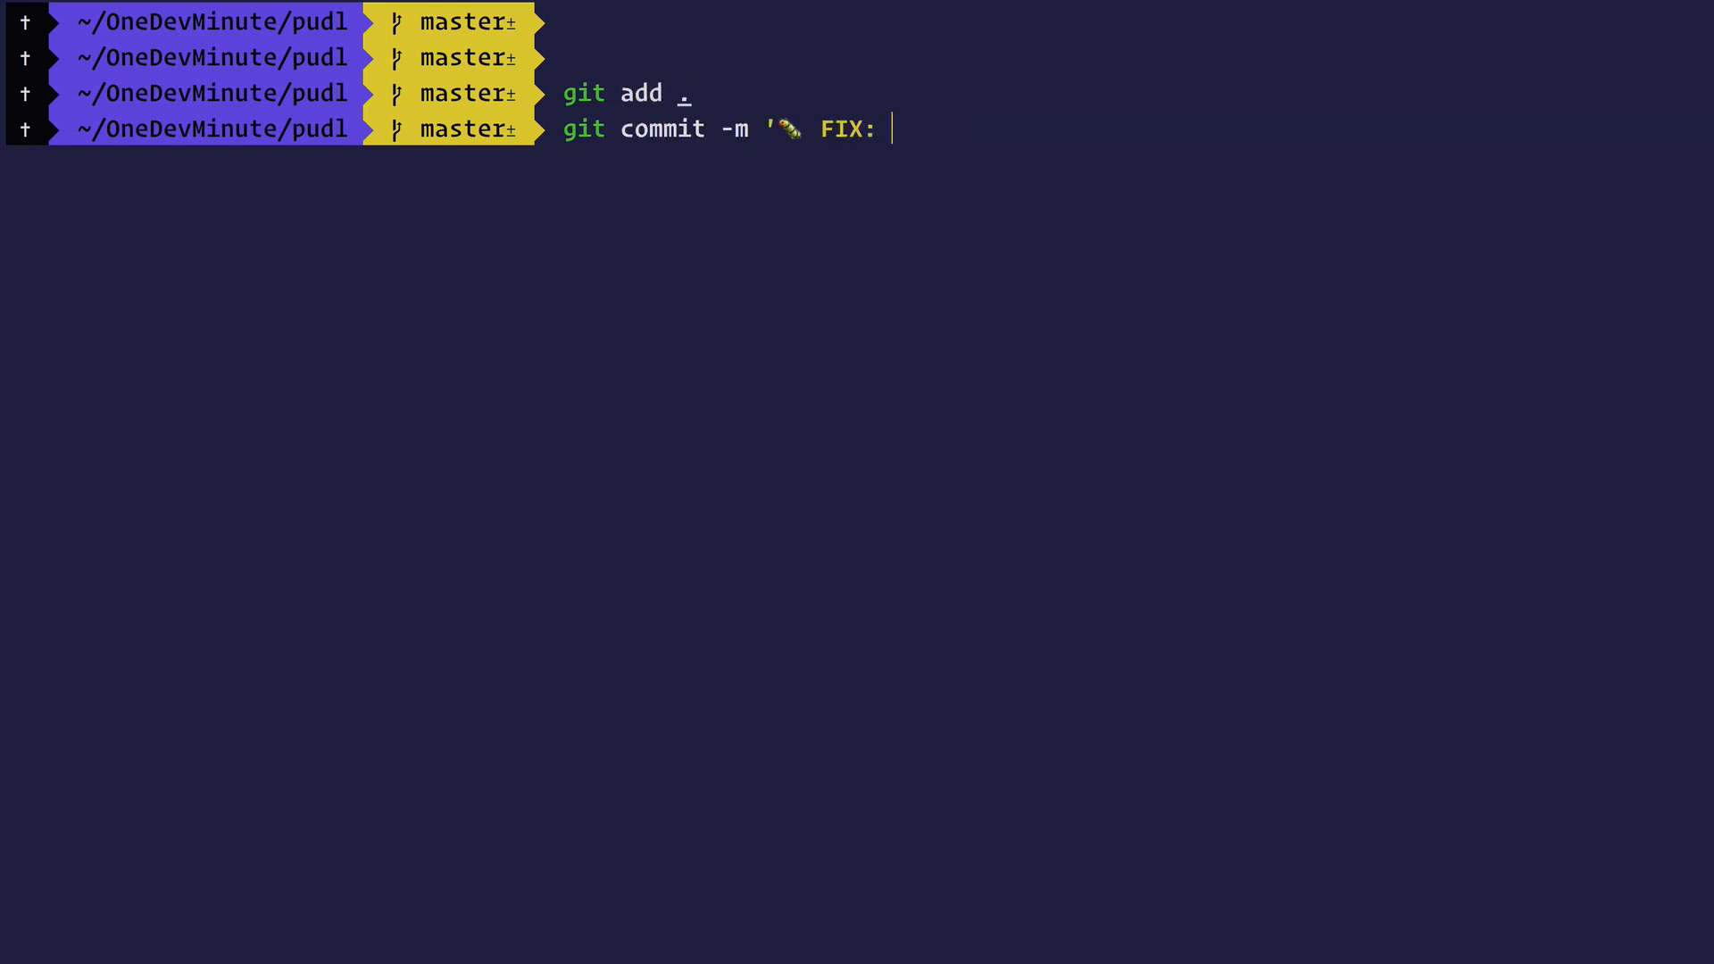
key("Enter")
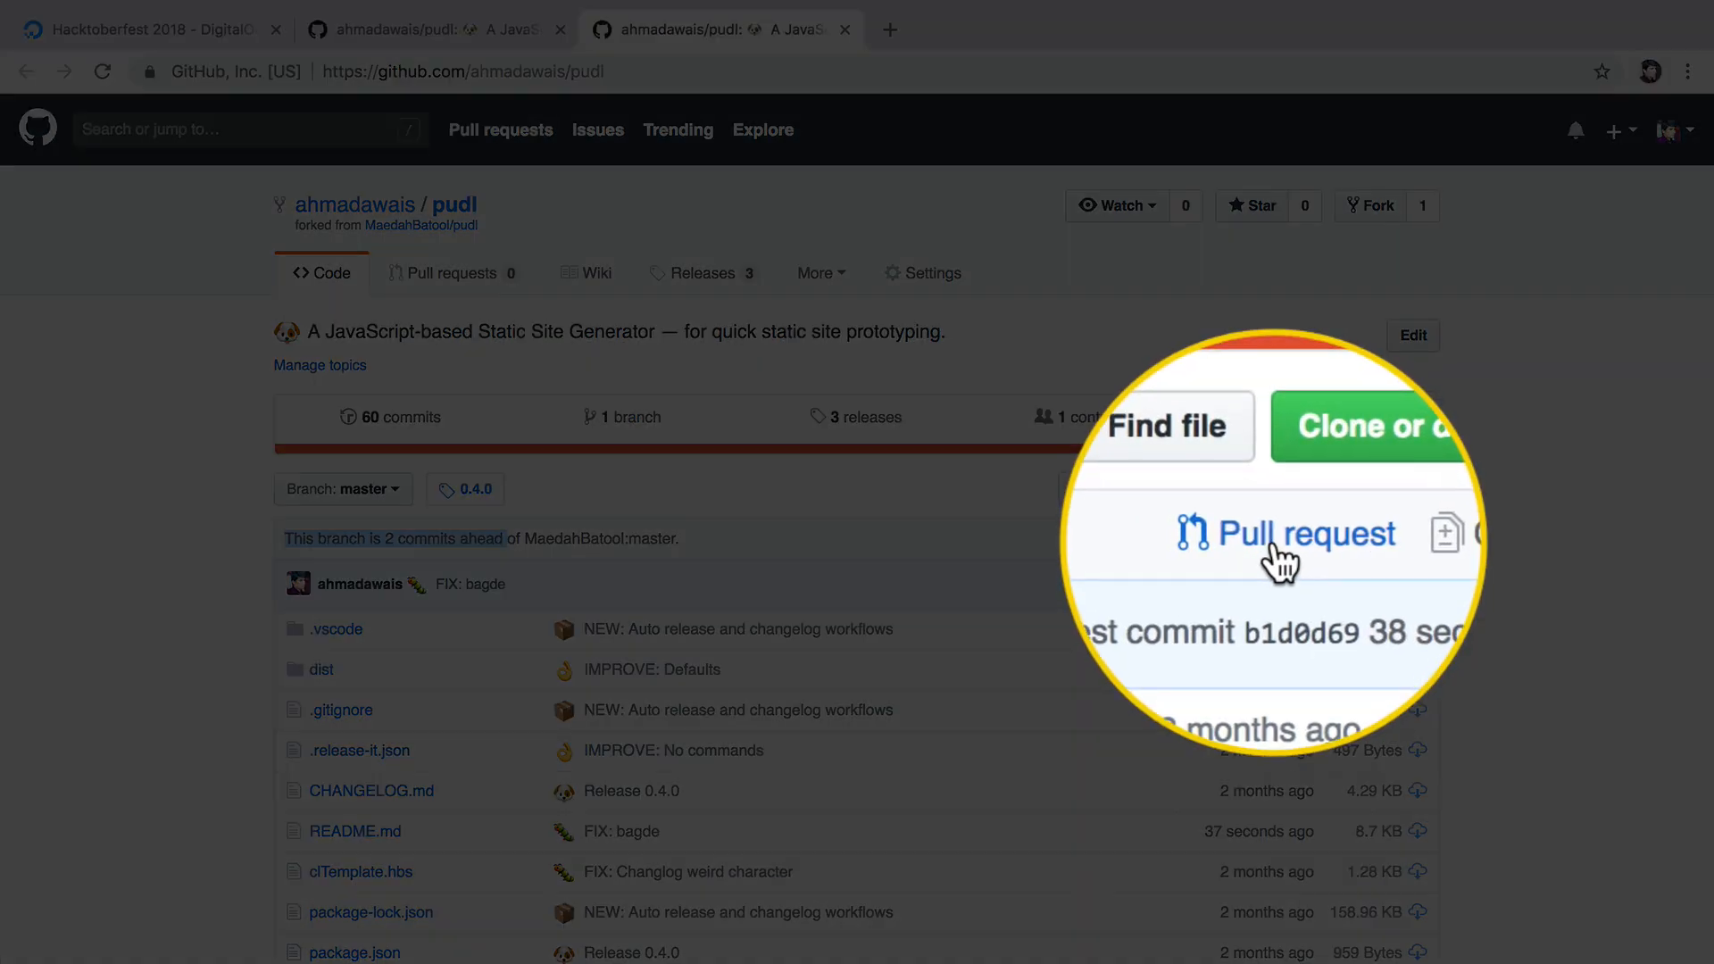
- Submit pull request 'DOC: Improvements + Badge Fix' describing the badge syntax and project-name highlighting fix
left_click(1290, 534)
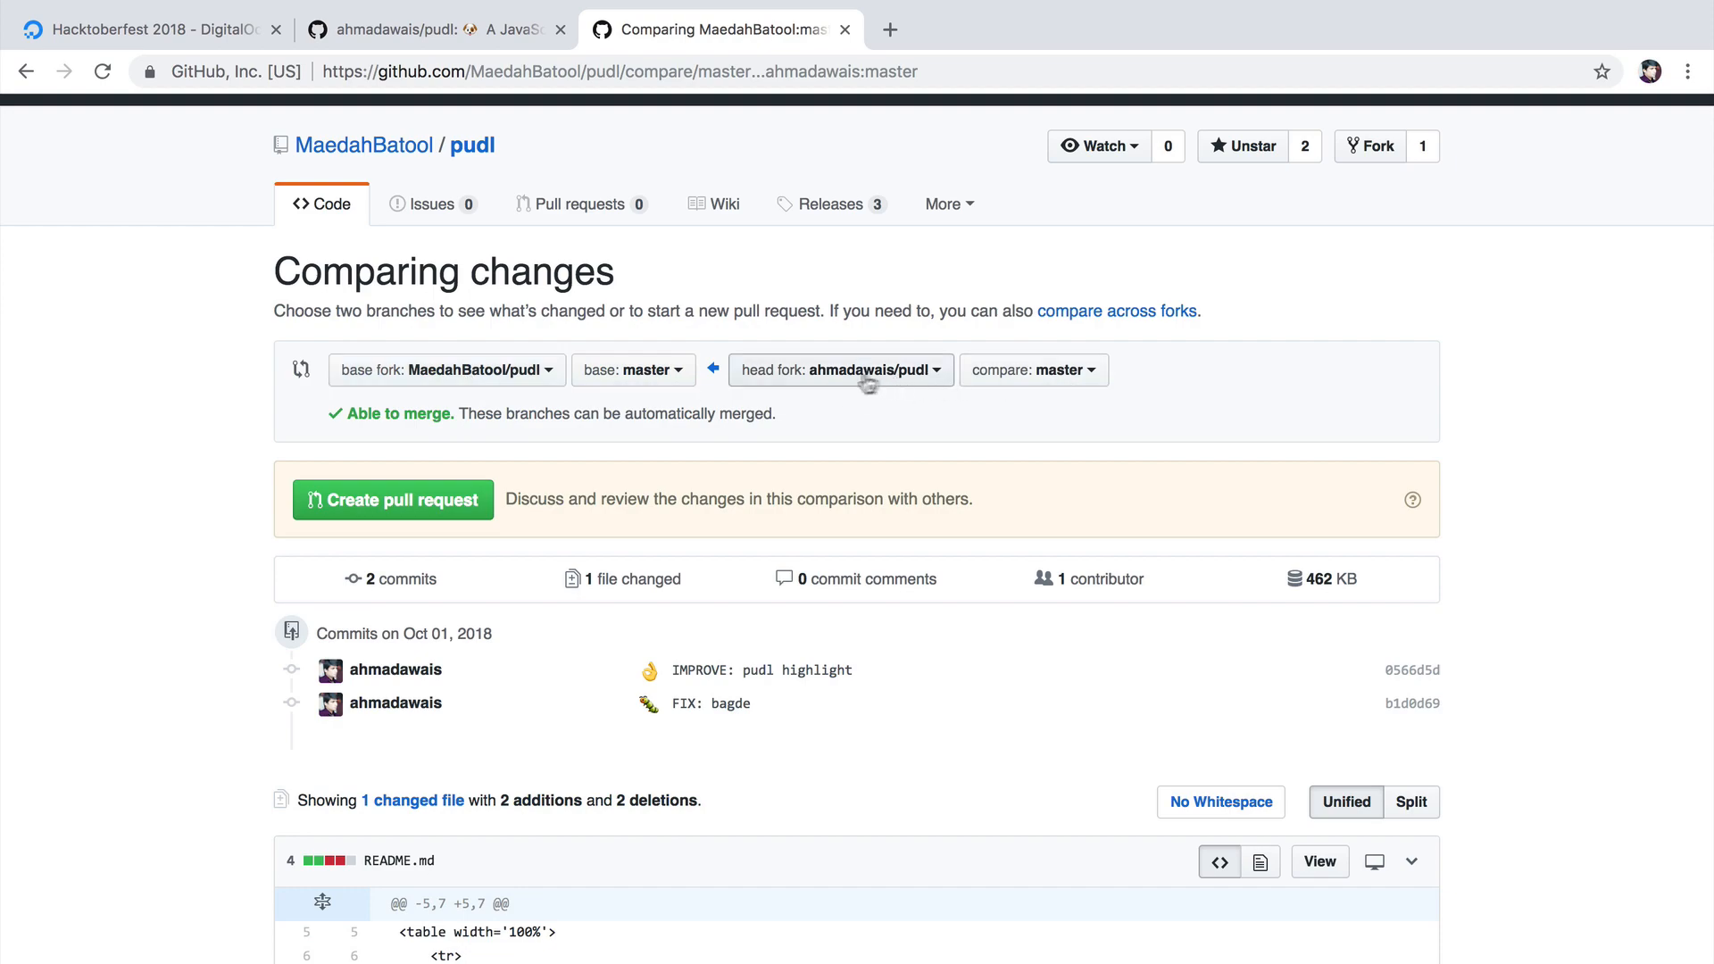
scroll("down", 3)
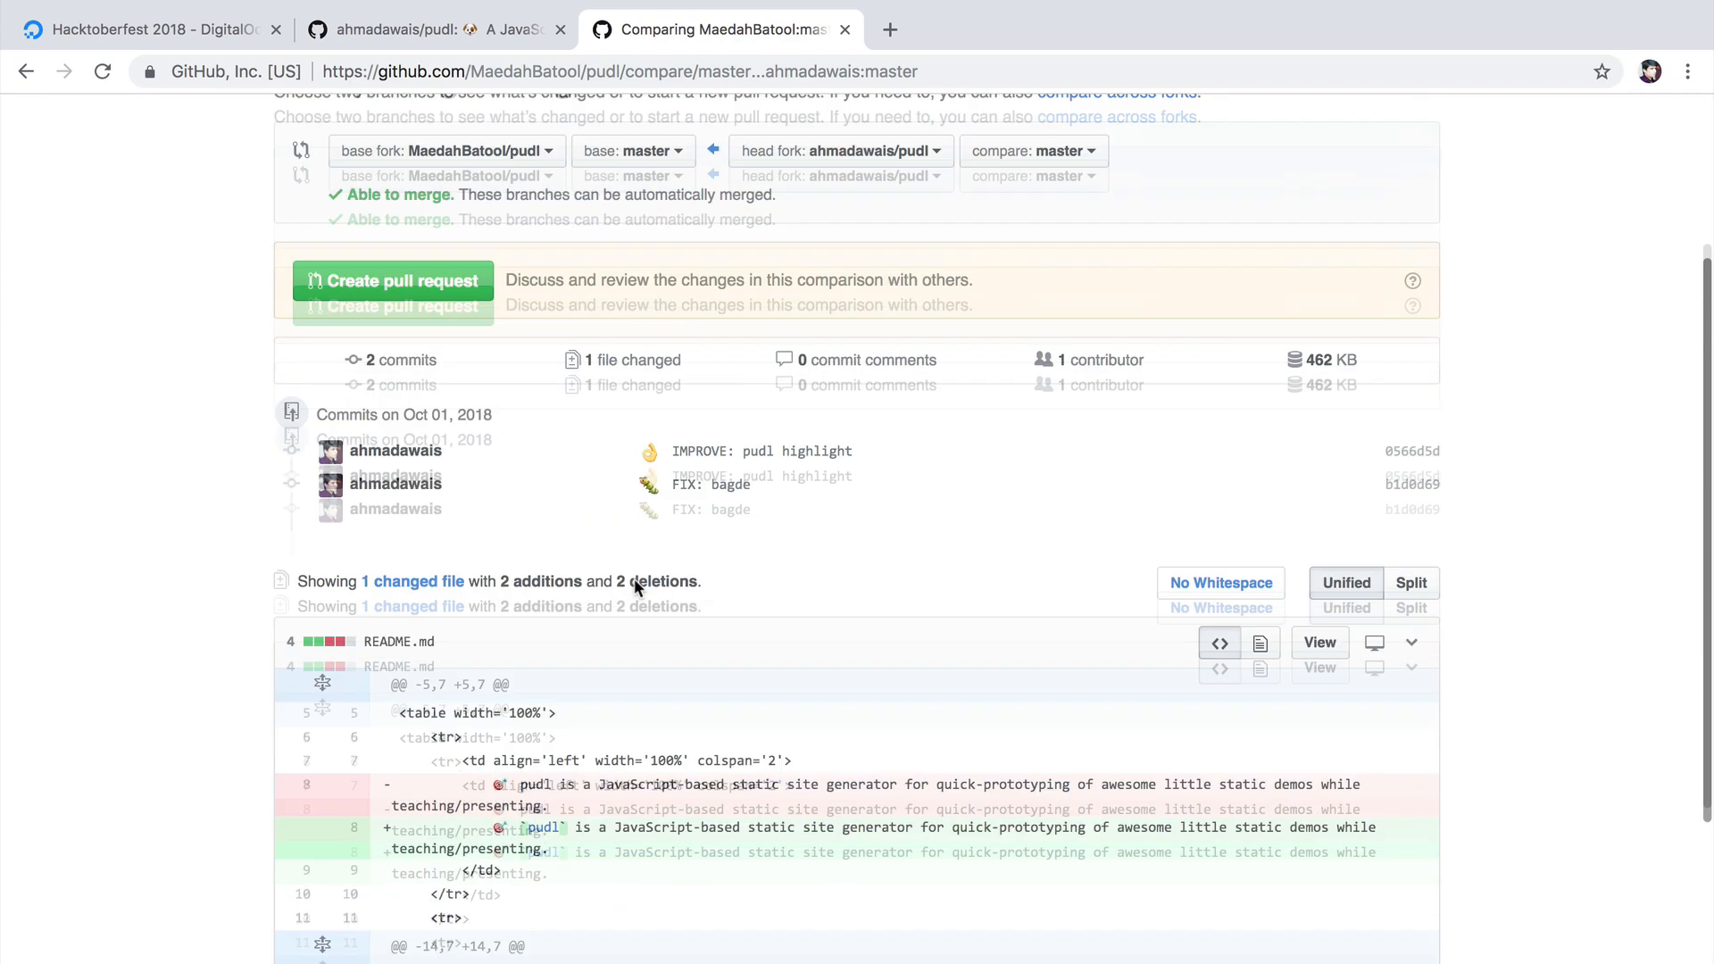
left_click(393, 280)
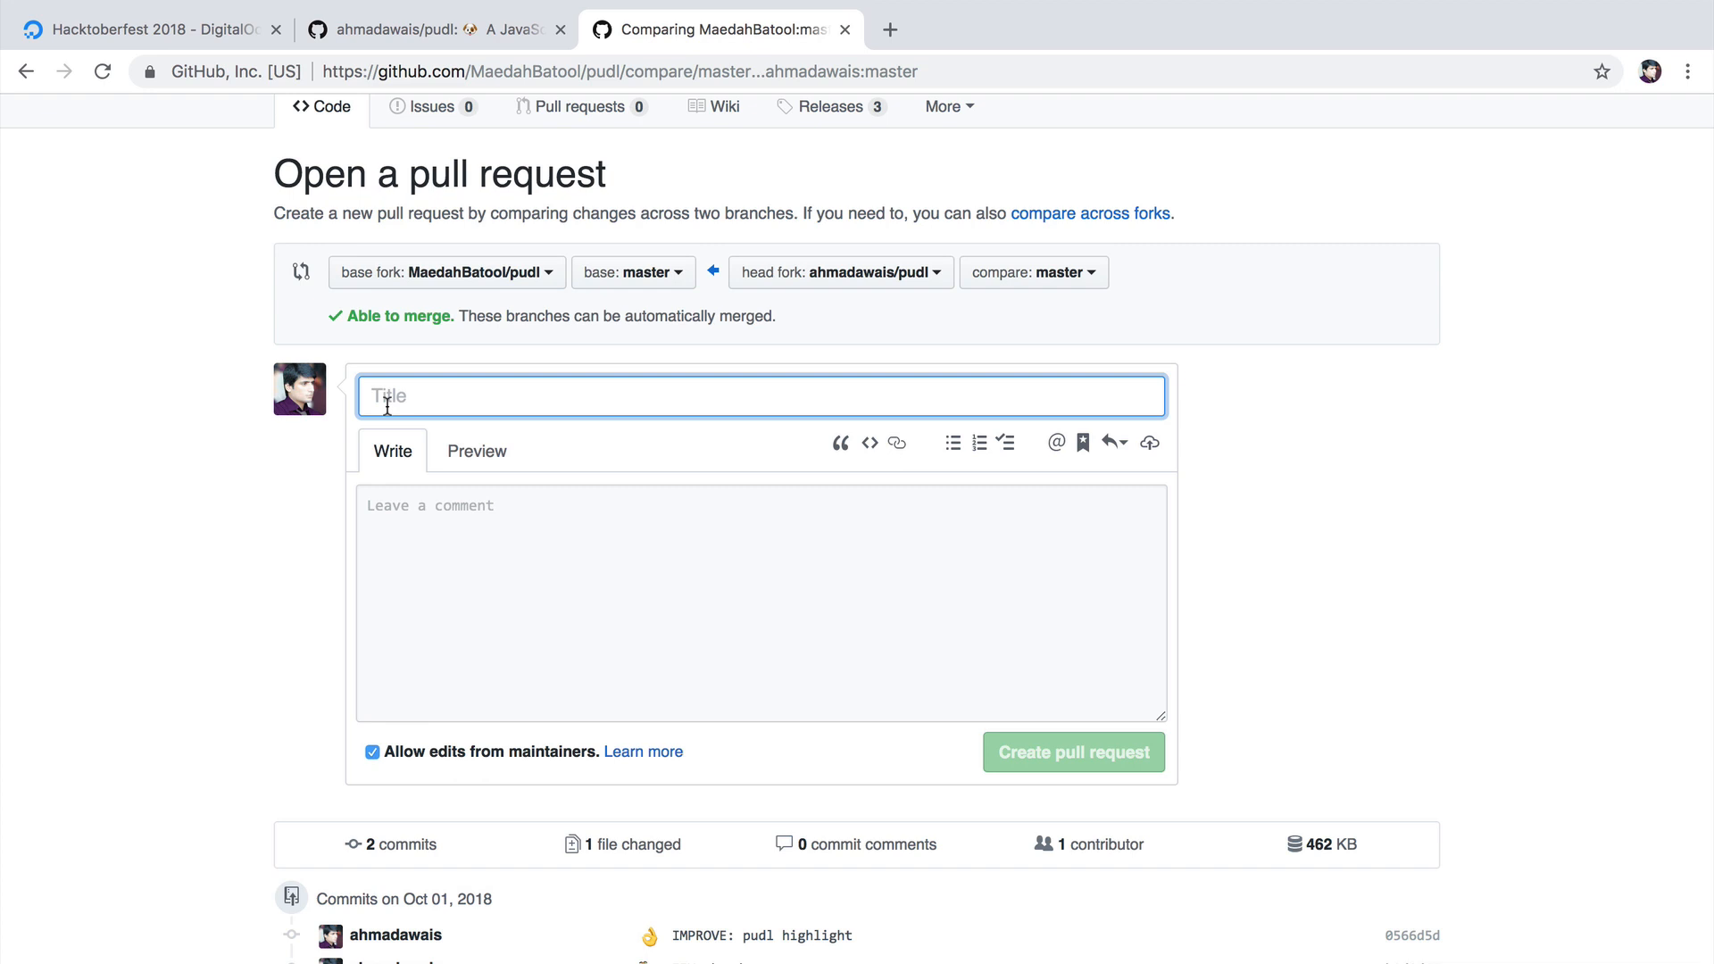
type("DOC: Improvements")
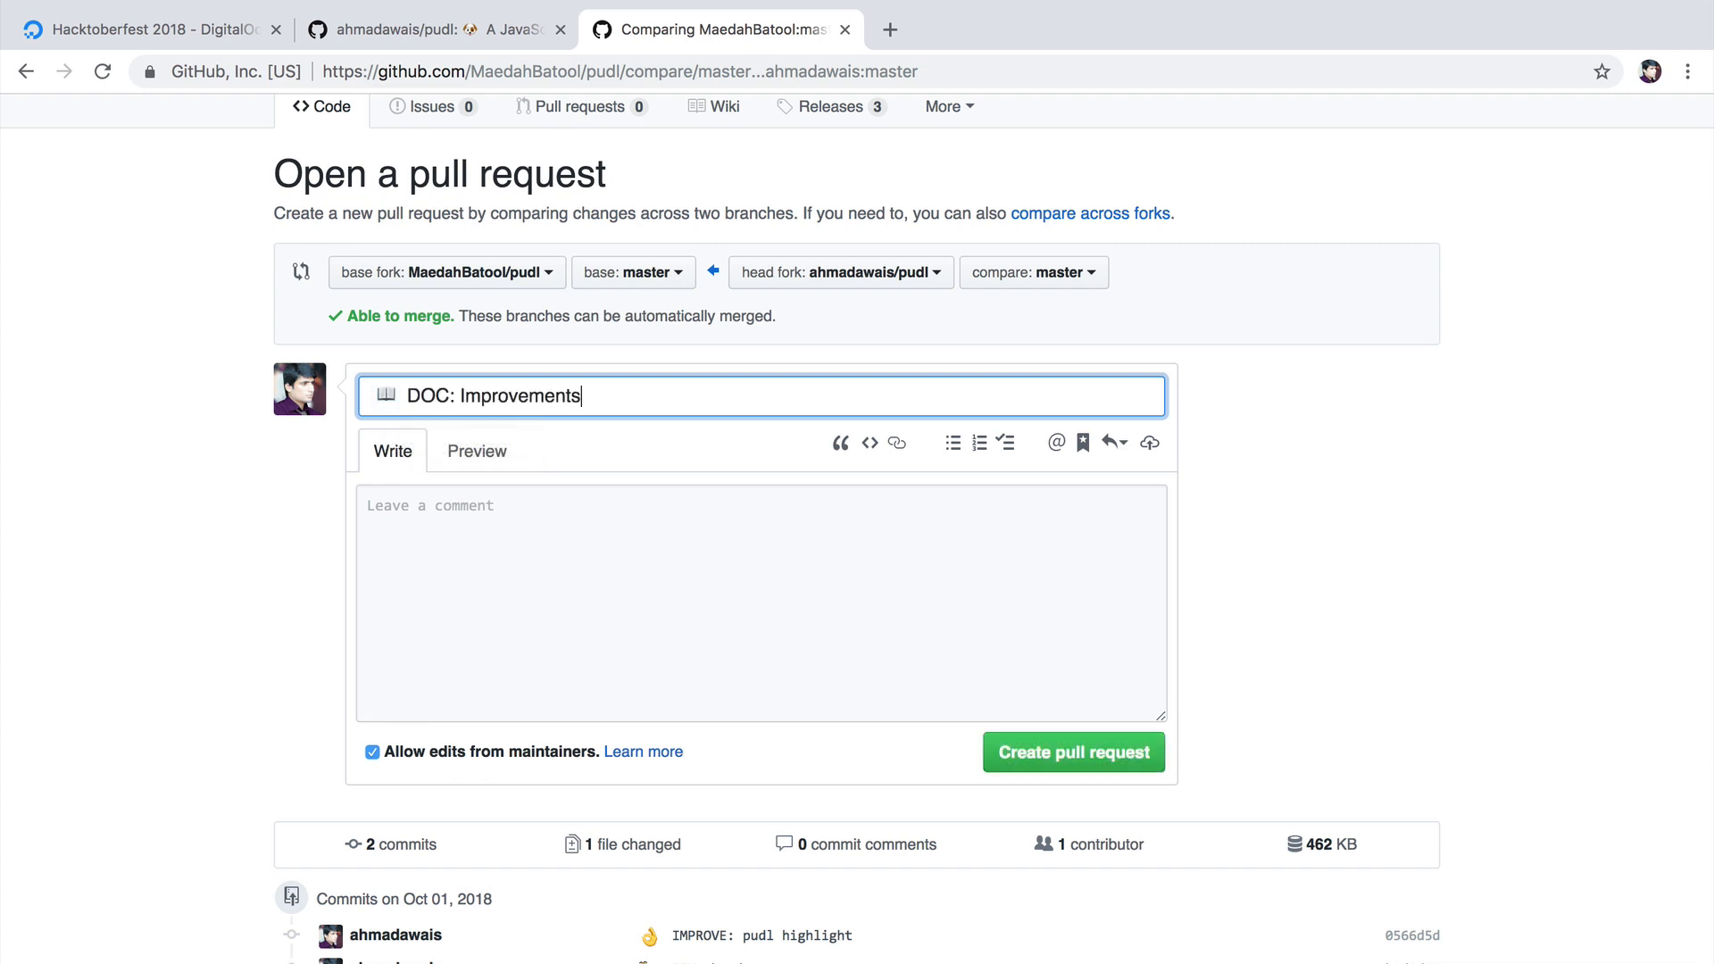
type("+ Badge")
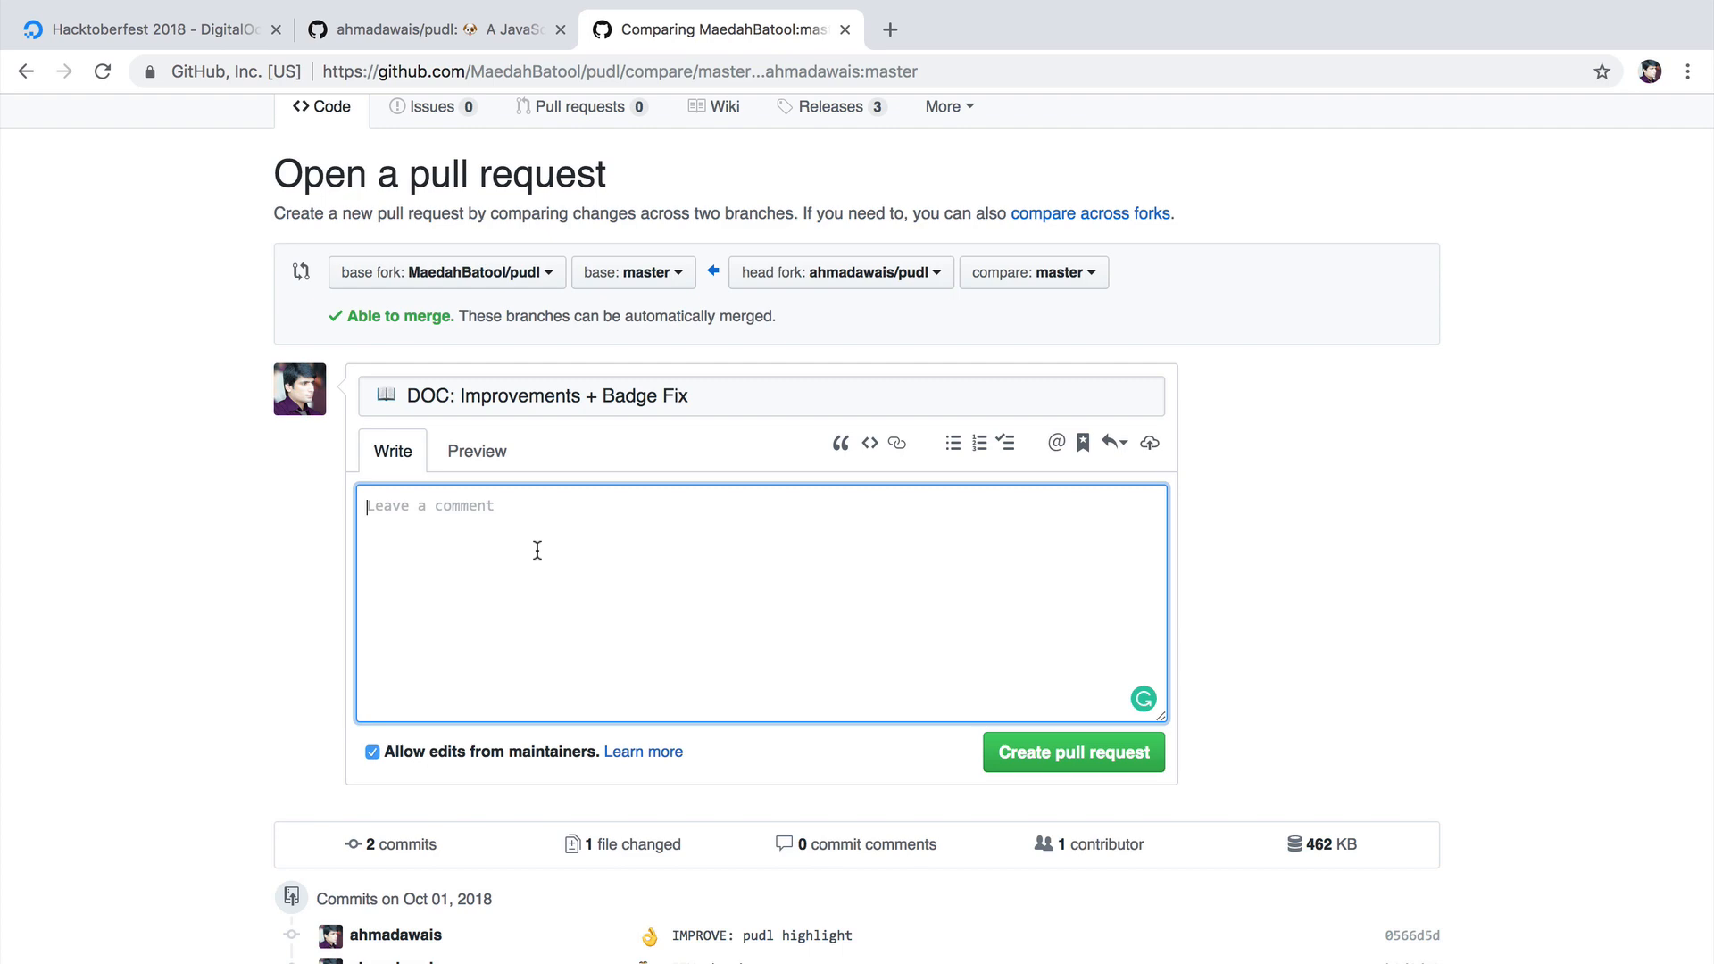
type("Fix the badge syntax and highlighting this projects name!")
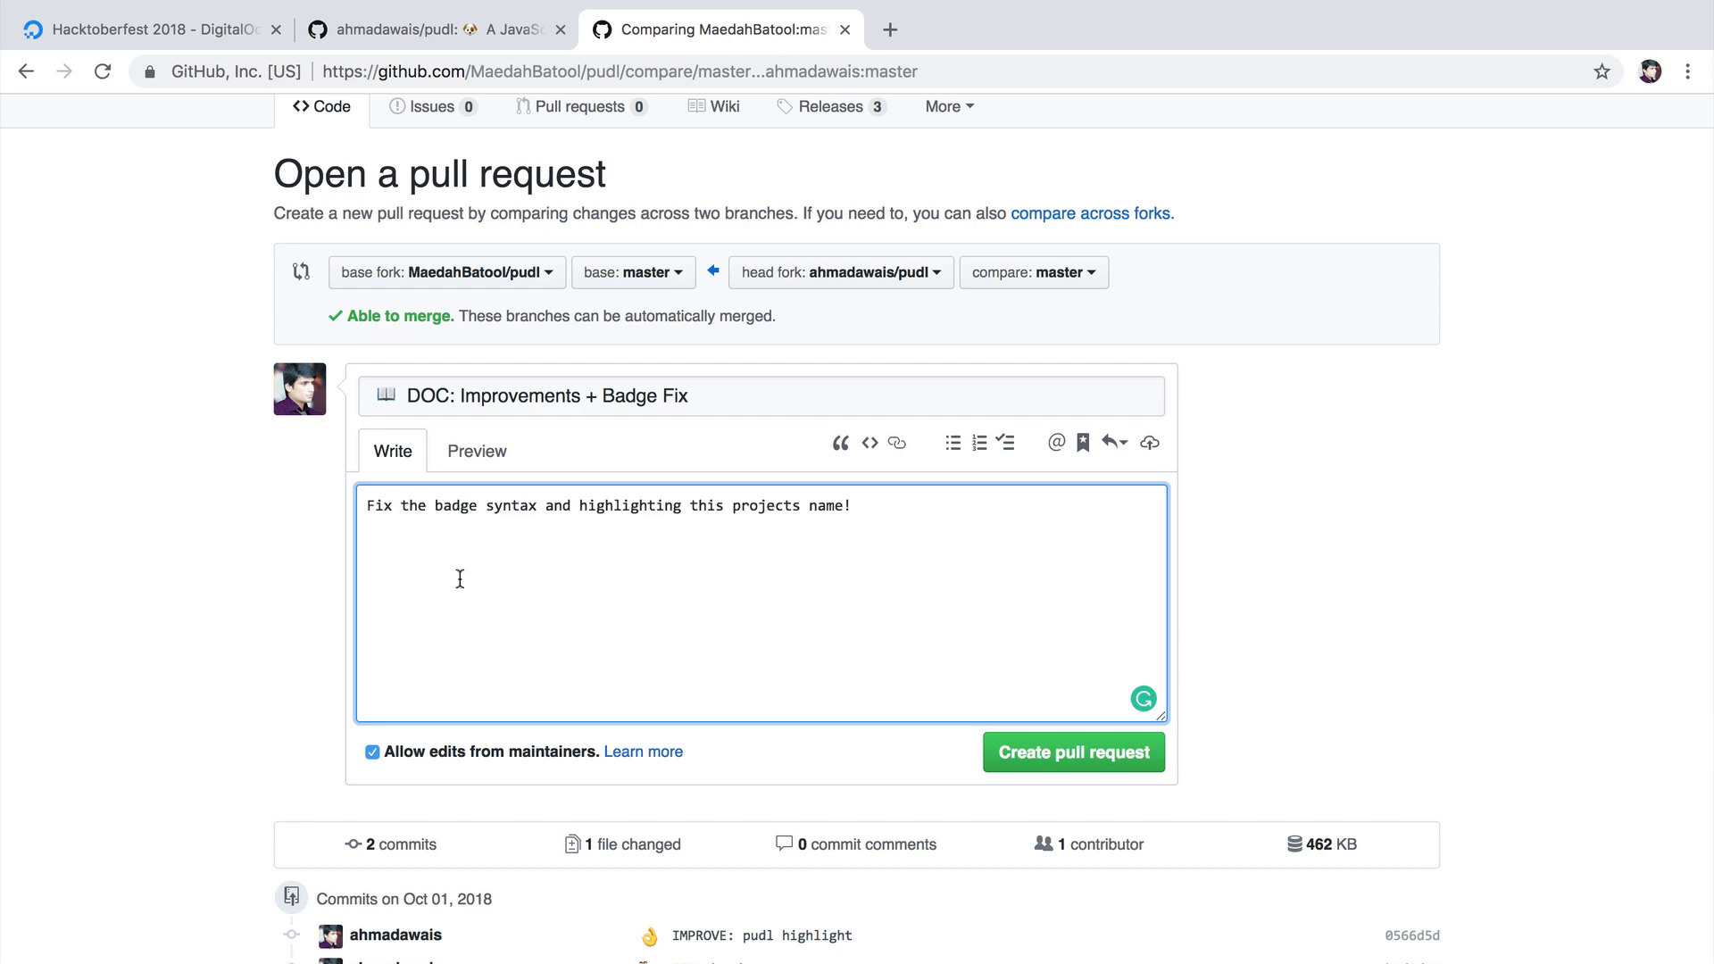
left_click(1072, 752)
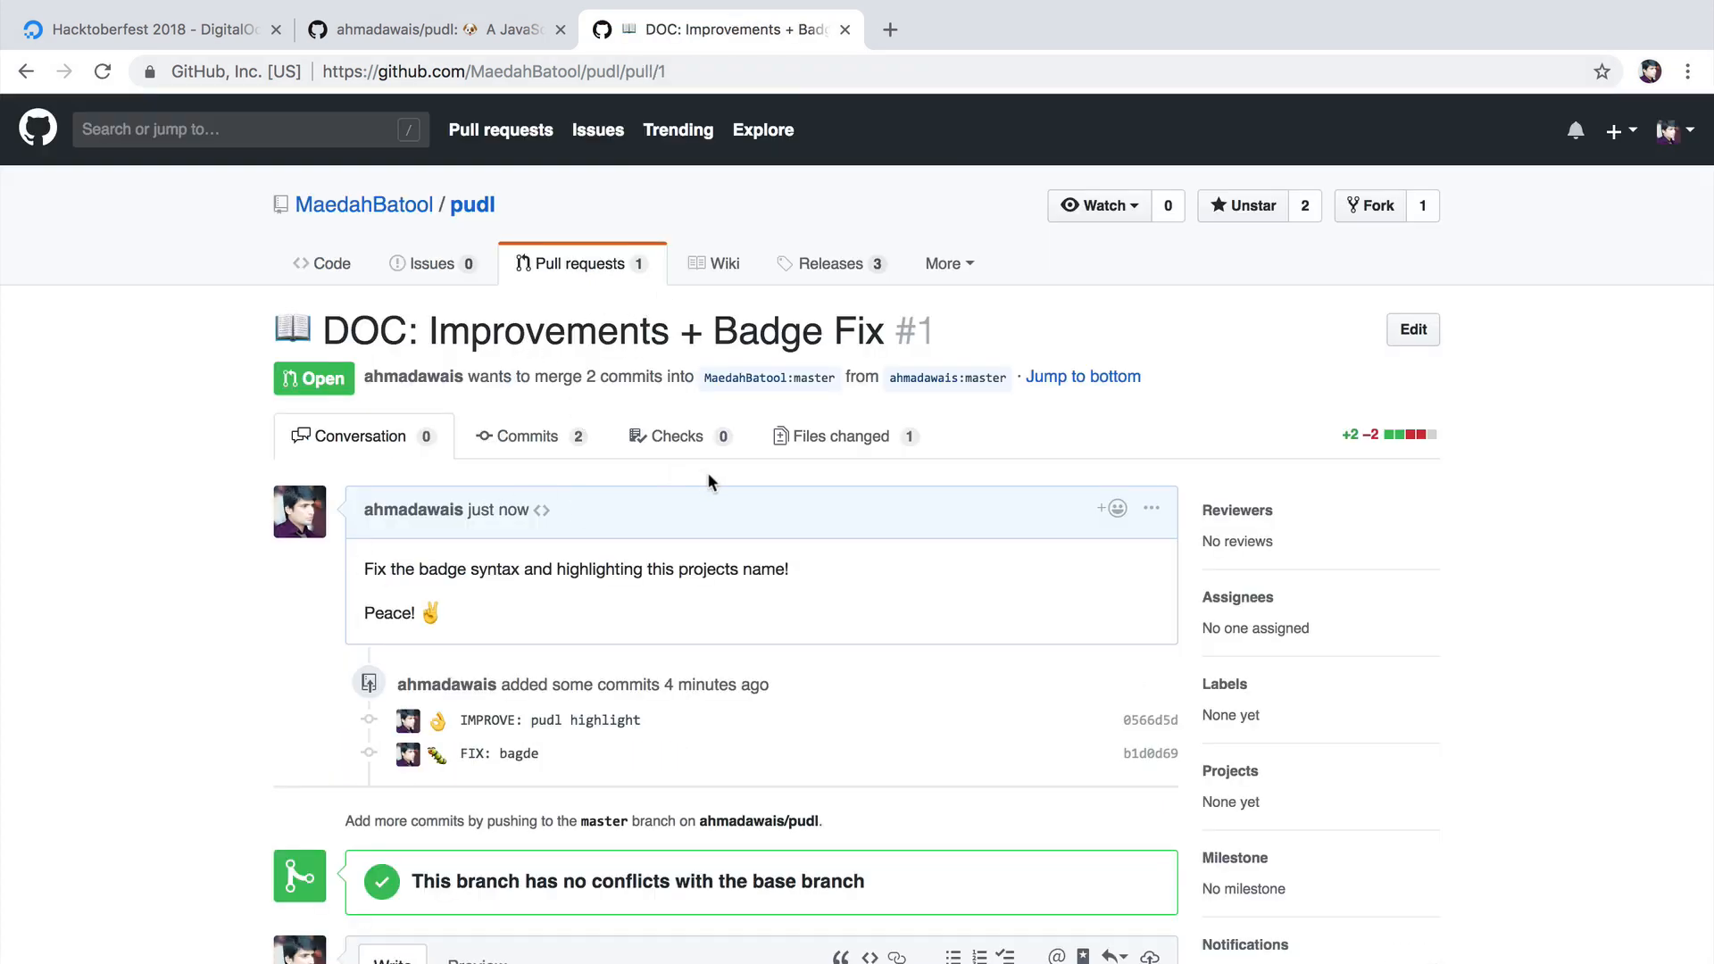
left_click(142, 29)
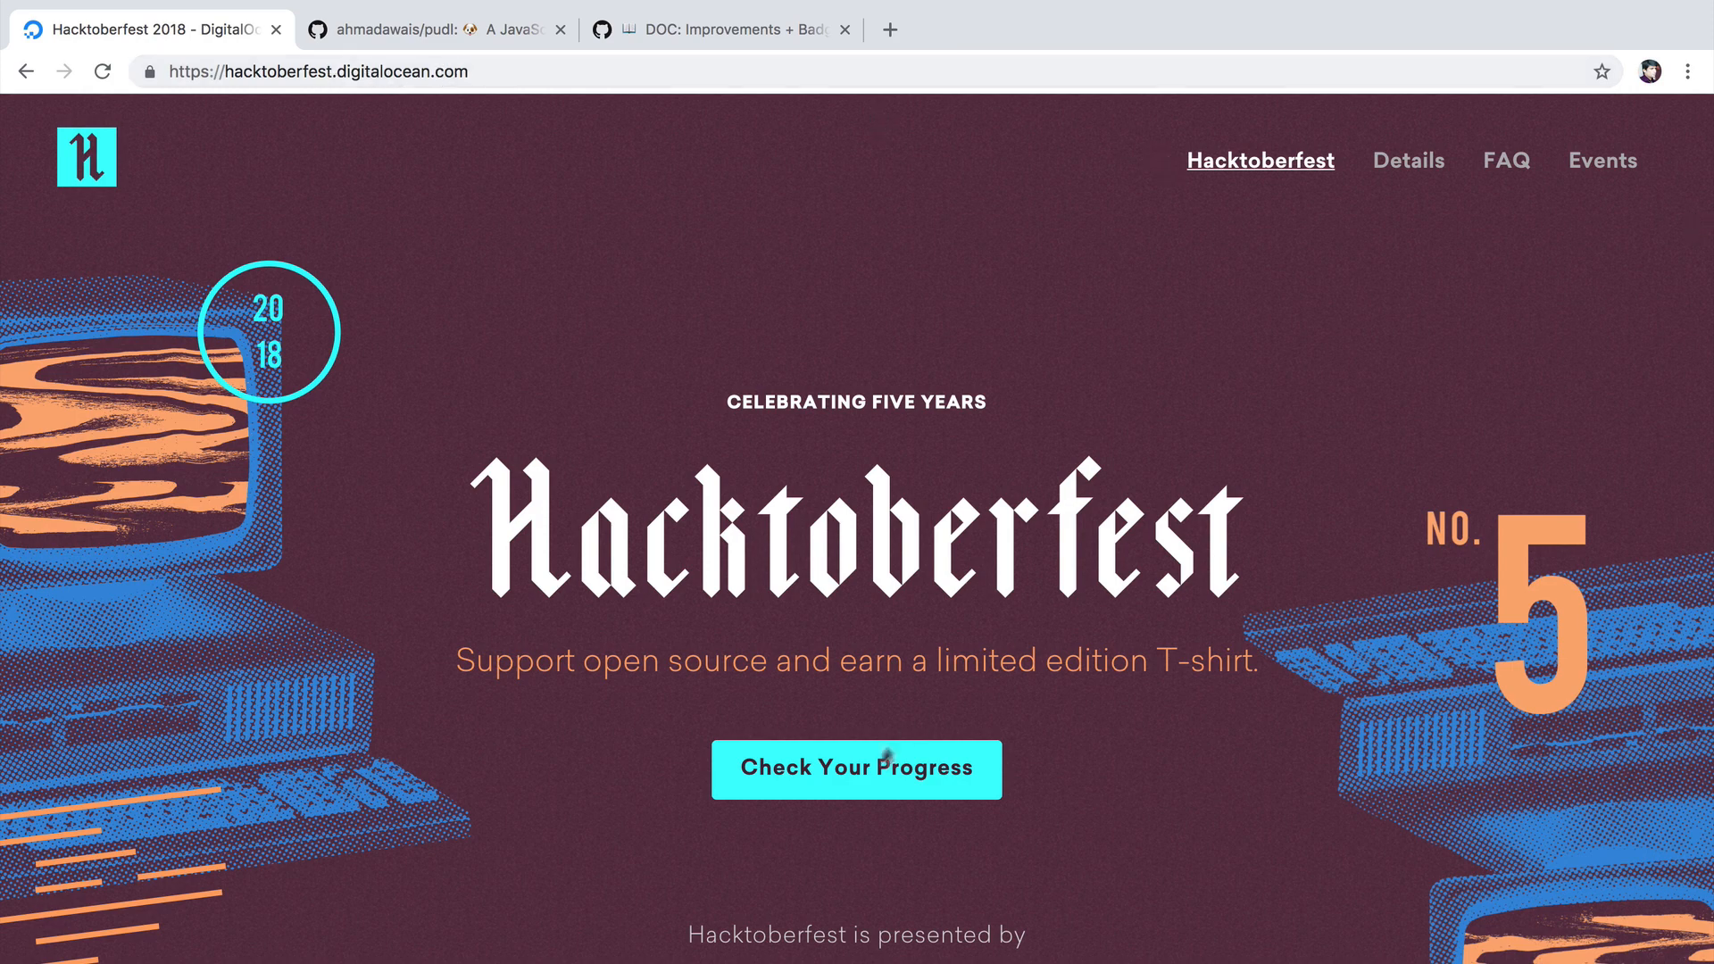
- View the Hacktoberfest progress page showing 6 contributions and the challenge completed
left_click(857, 769)
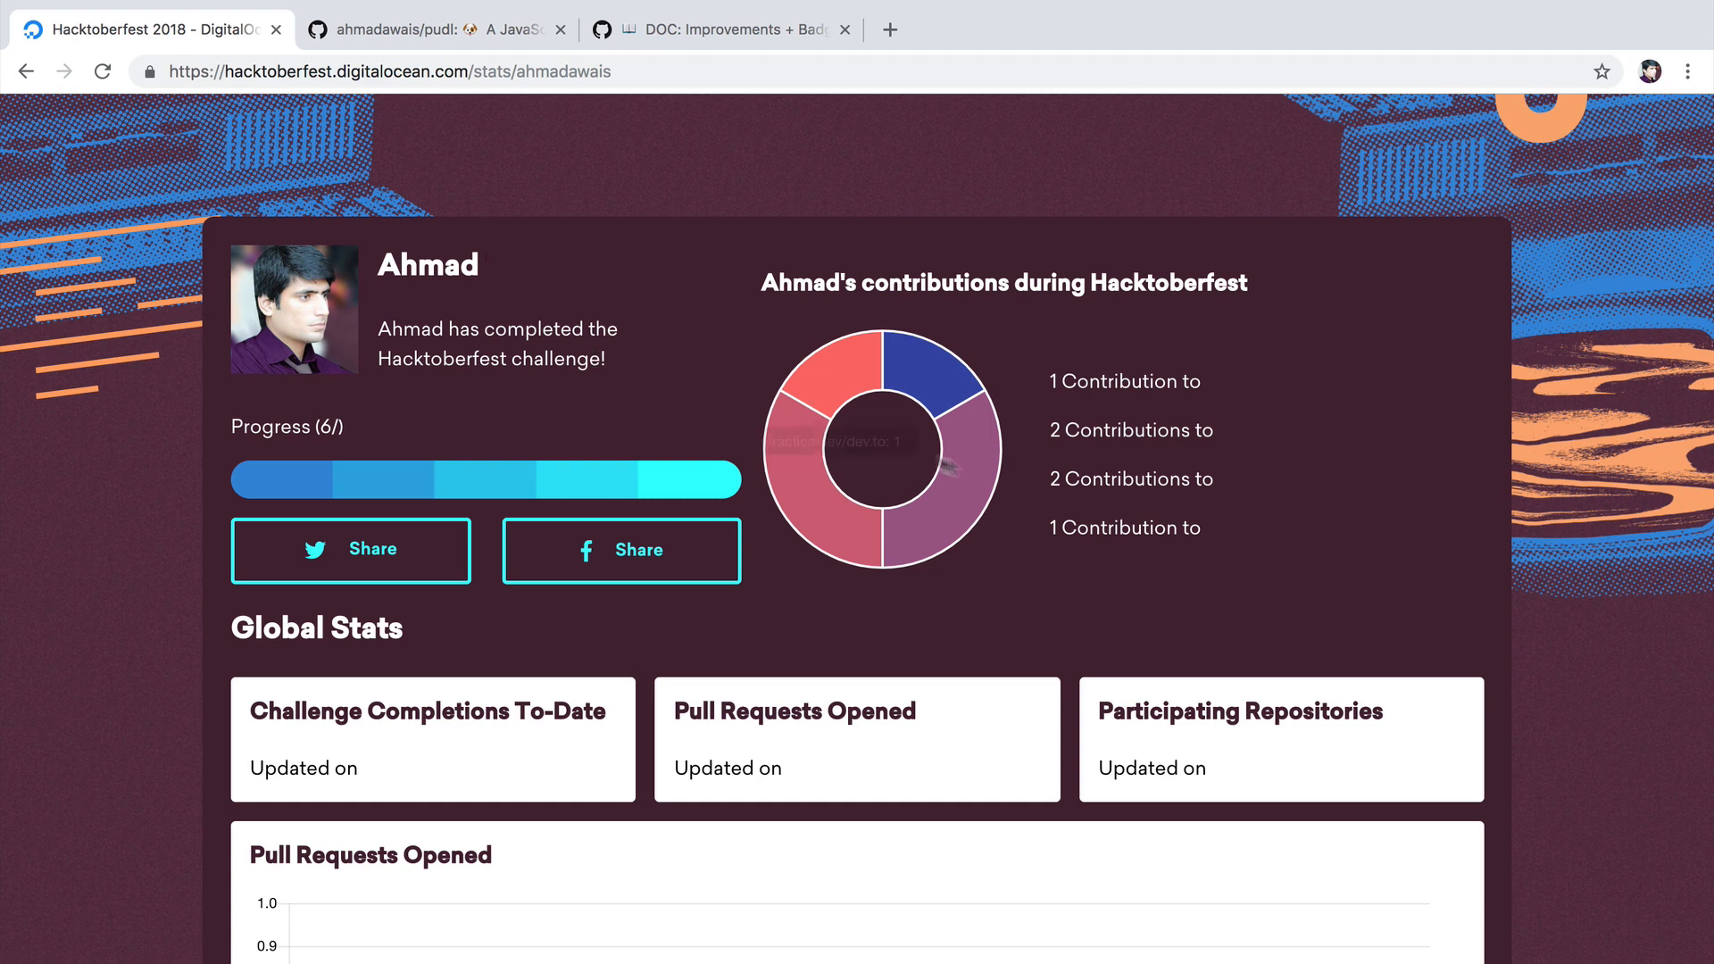
mouse_move(907, 377)
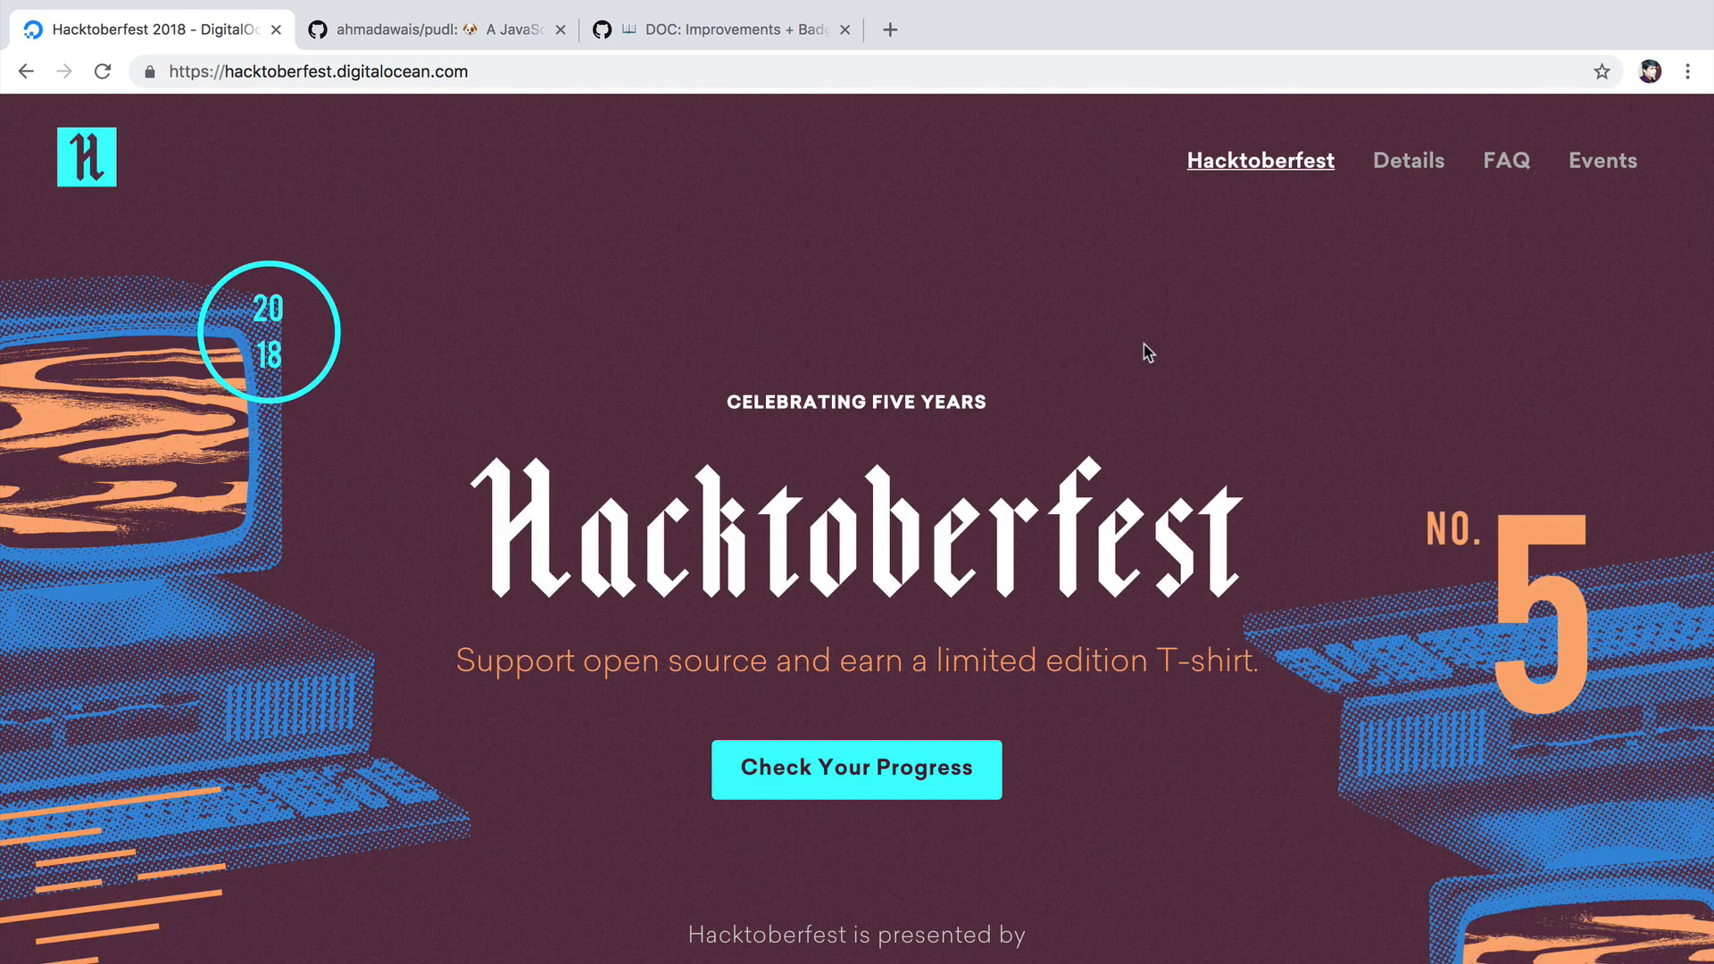
double_click(677, 661)
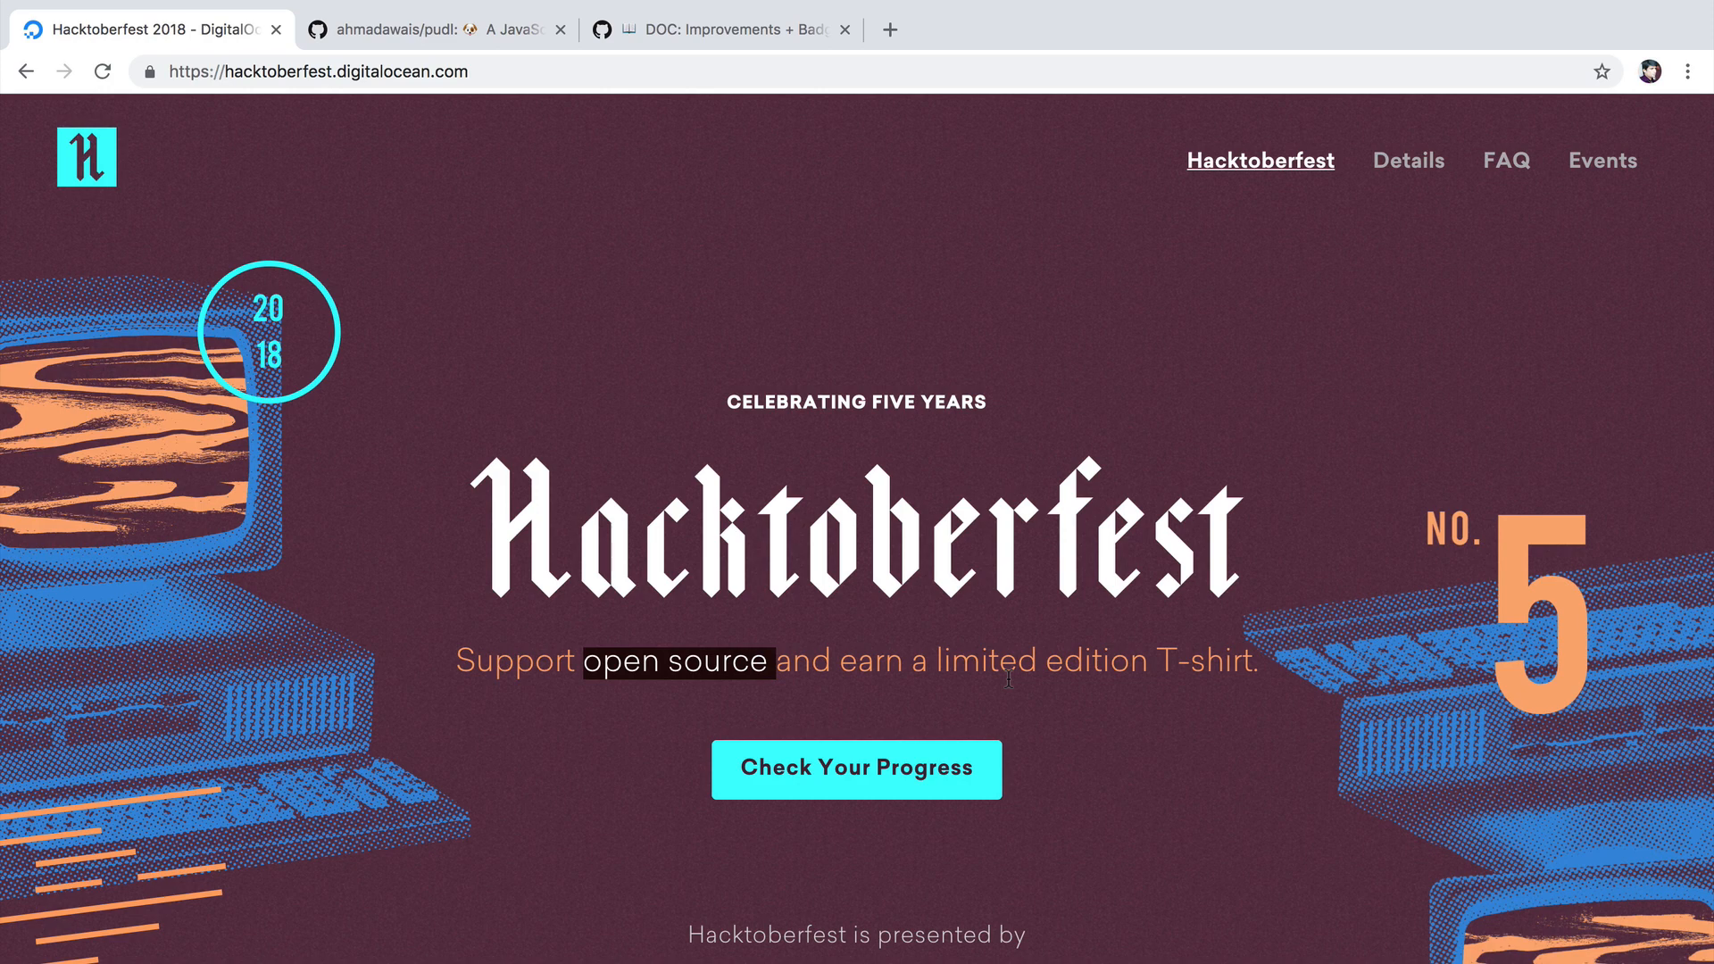